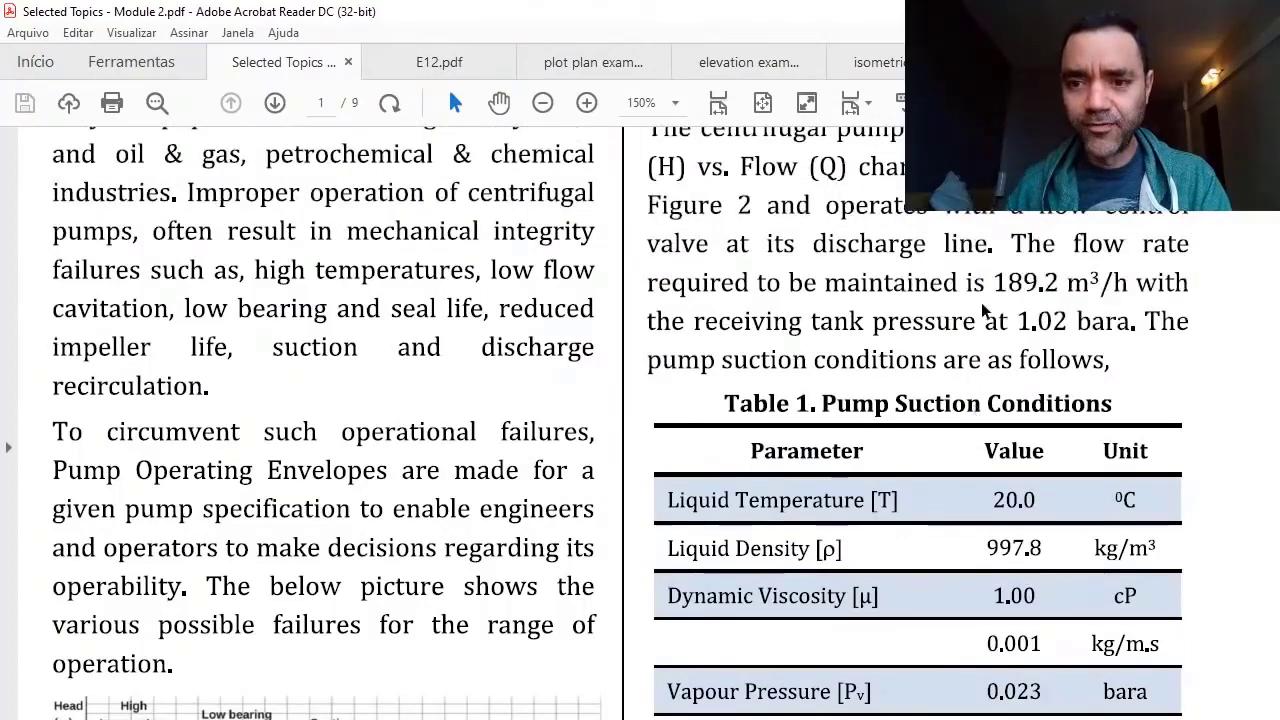
mouse_move(785, 285)
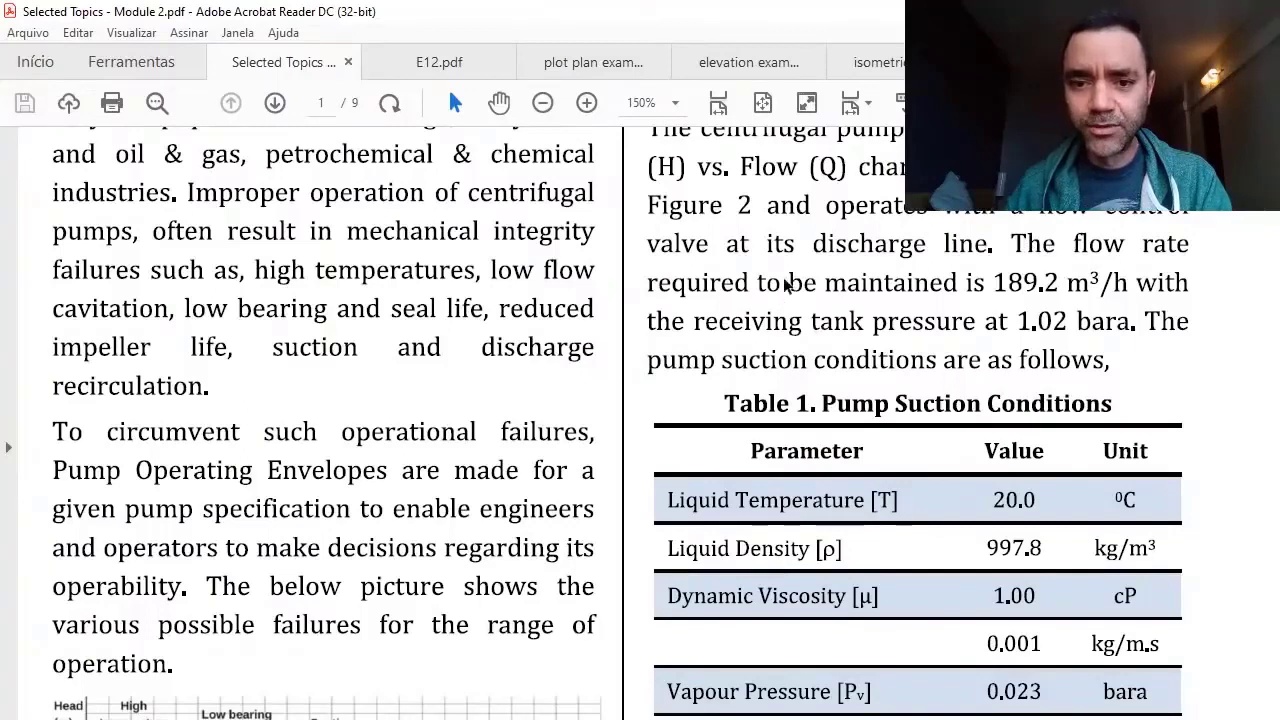
mouse_move(1000, 290)
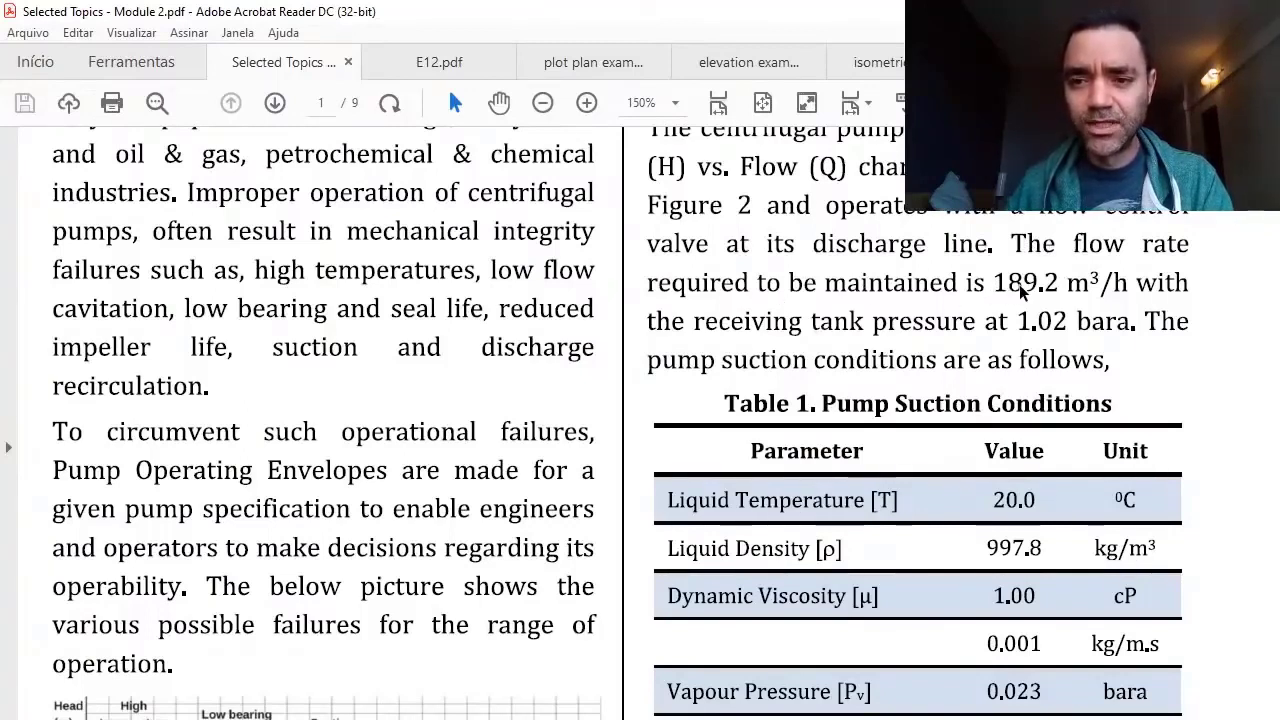
mouse_move(1055, 295)
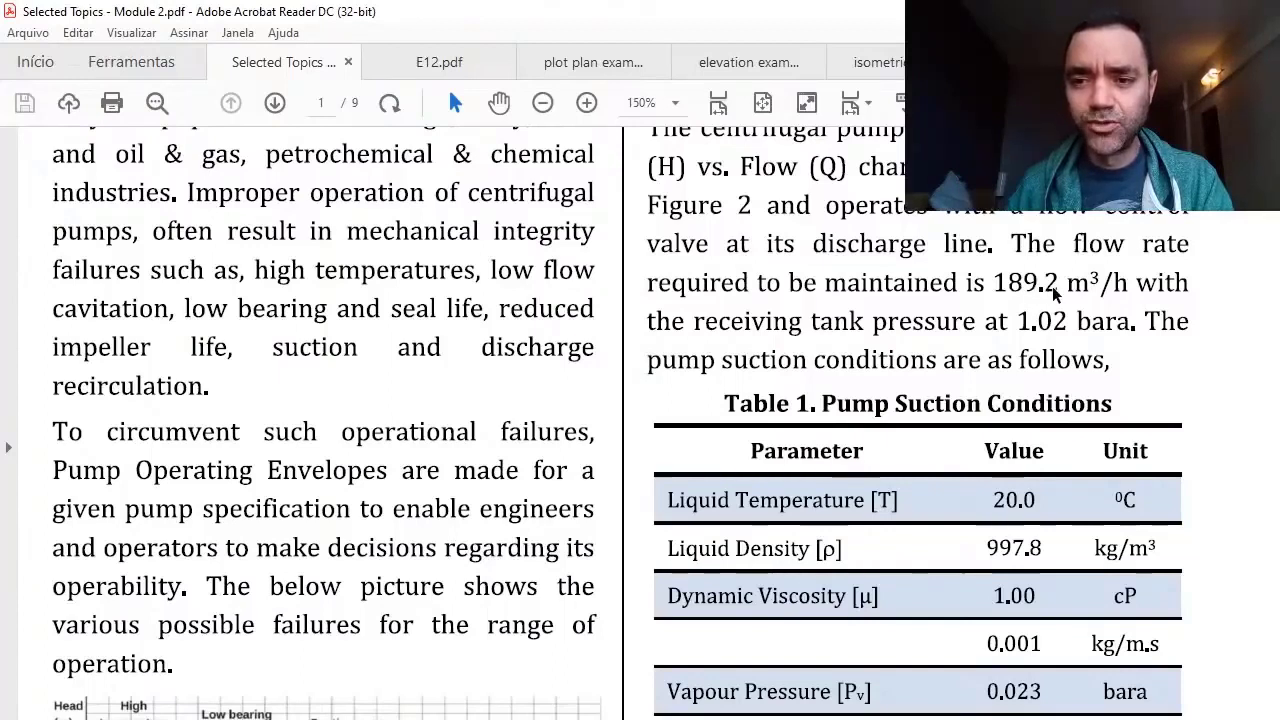
mouse_move(1075, 318)
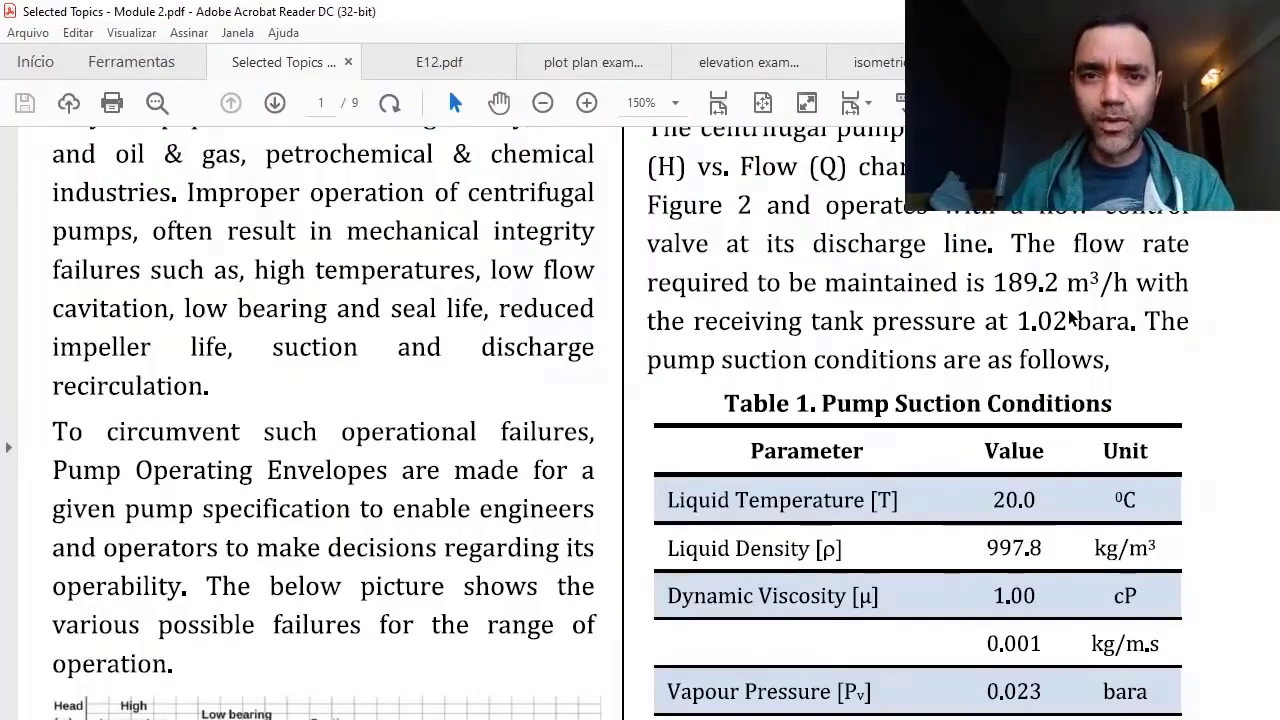
mouse_move(965, 423)
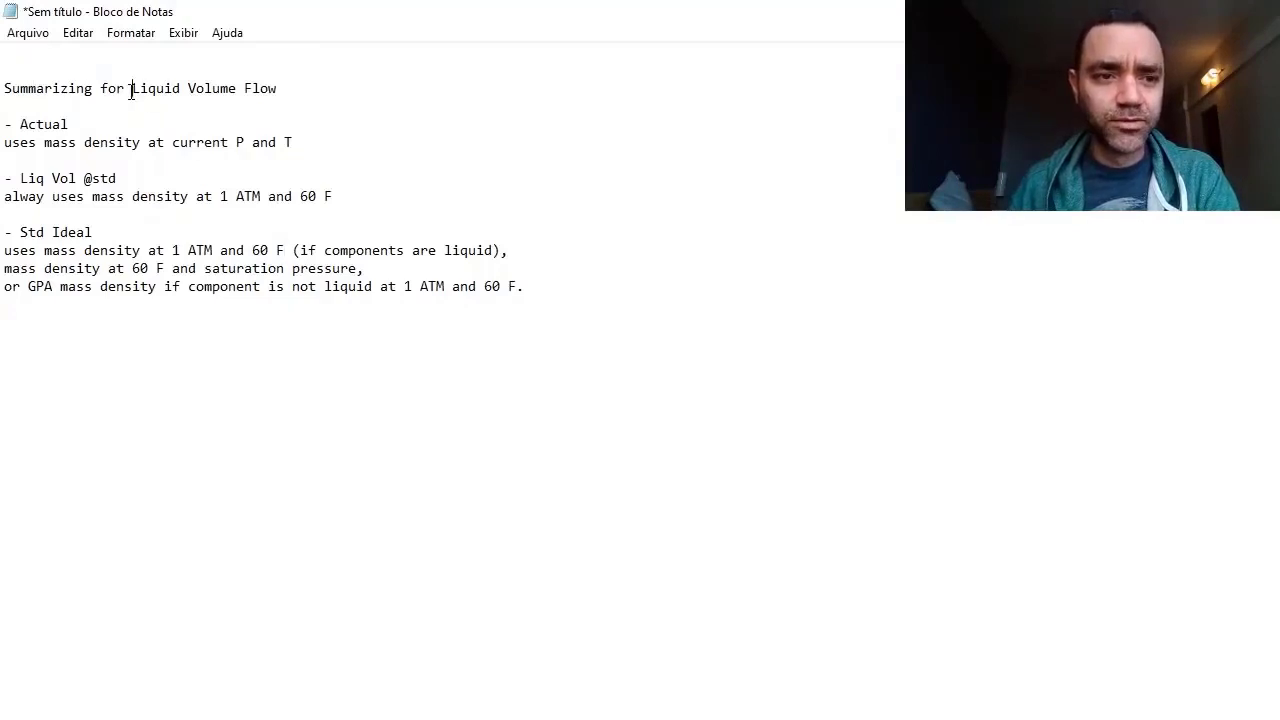
drag(131, 88, 277, 88)
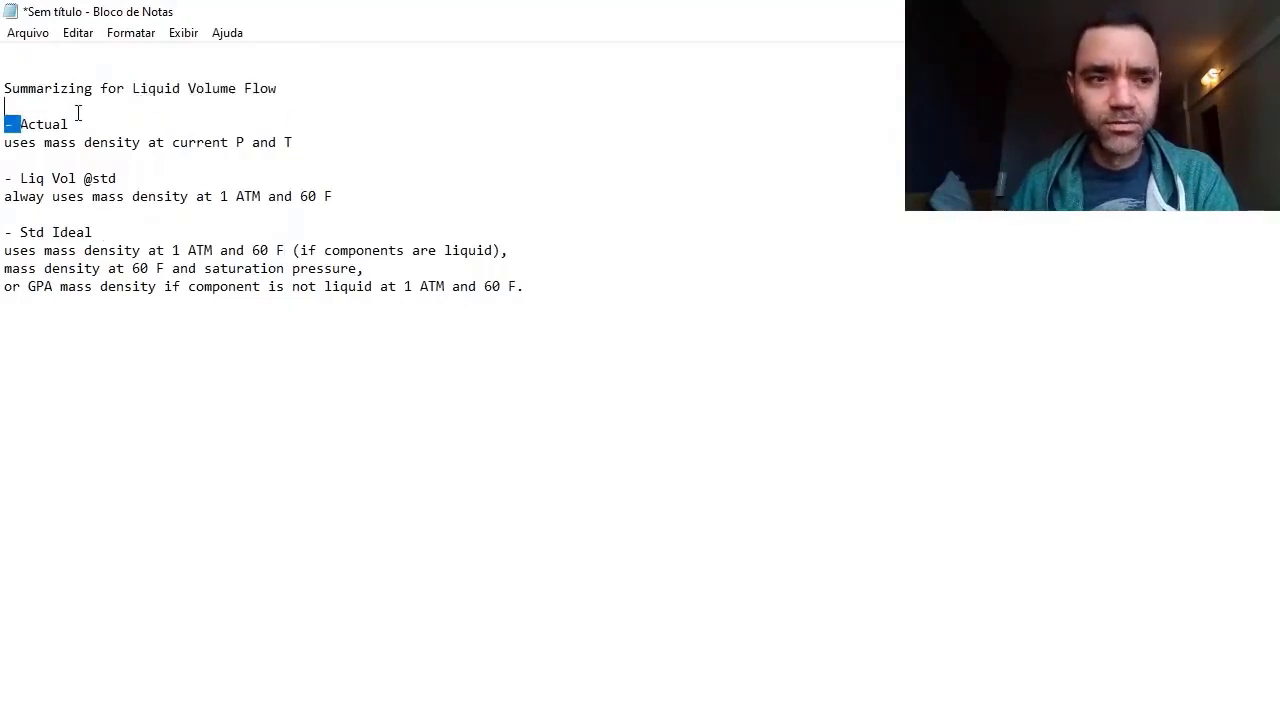
double_click(43, 123)
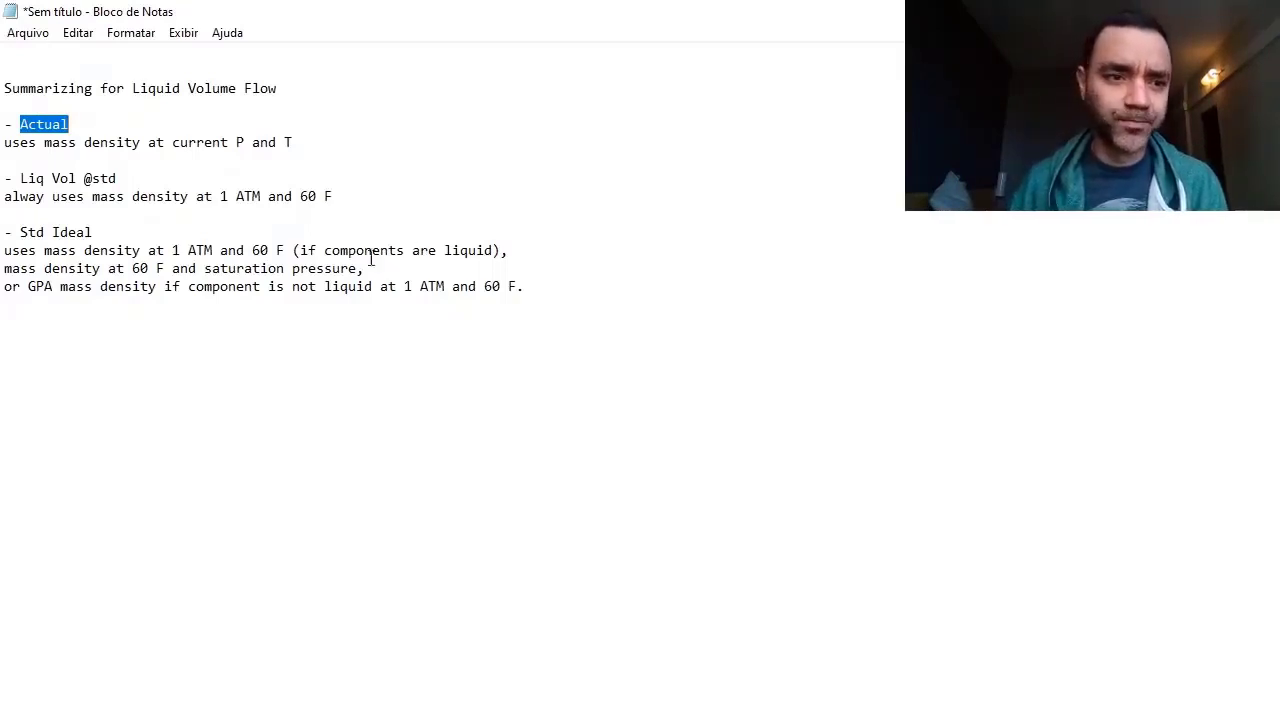
double_click(58, 142)
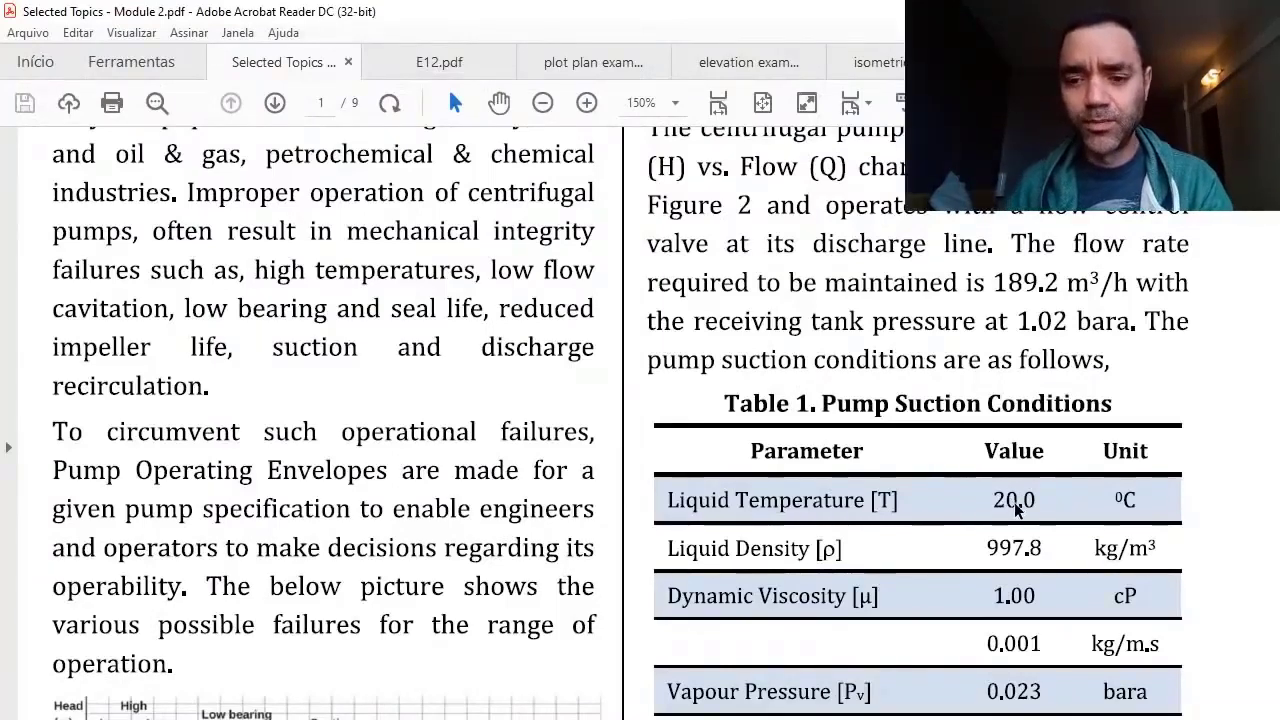
mouse_move(985, 510)
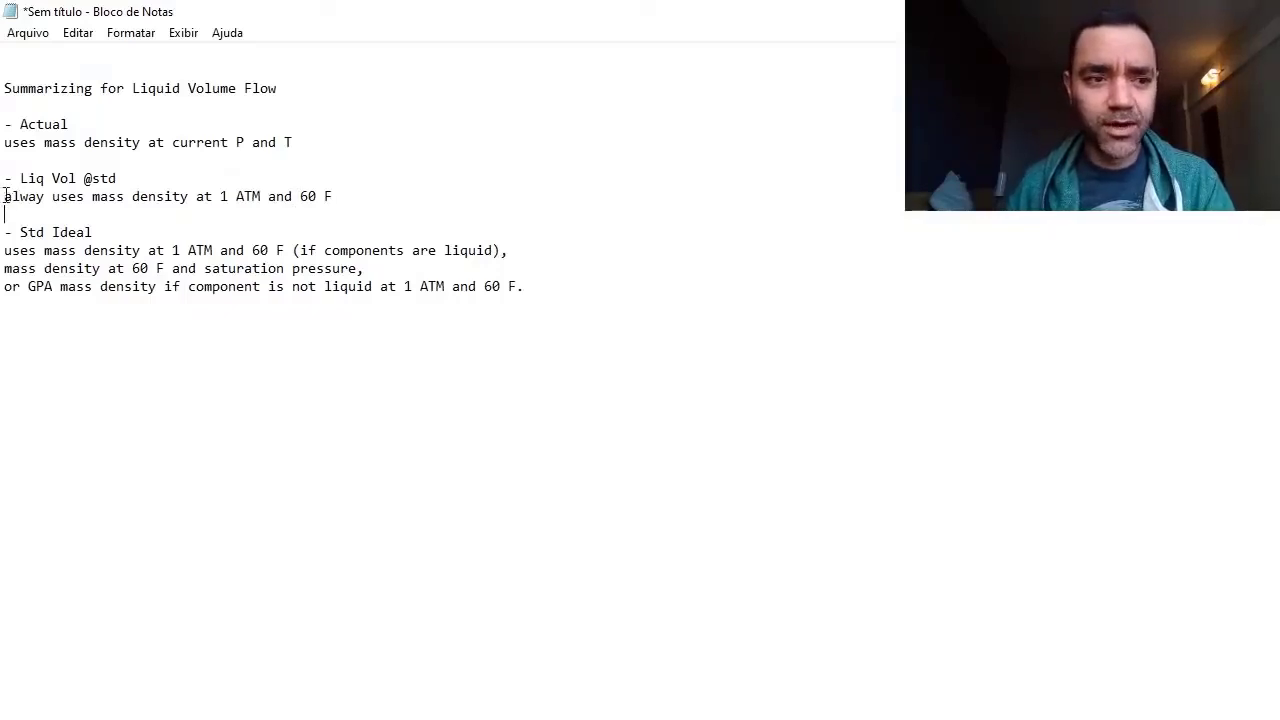
drag(4, 196, 213, 196)
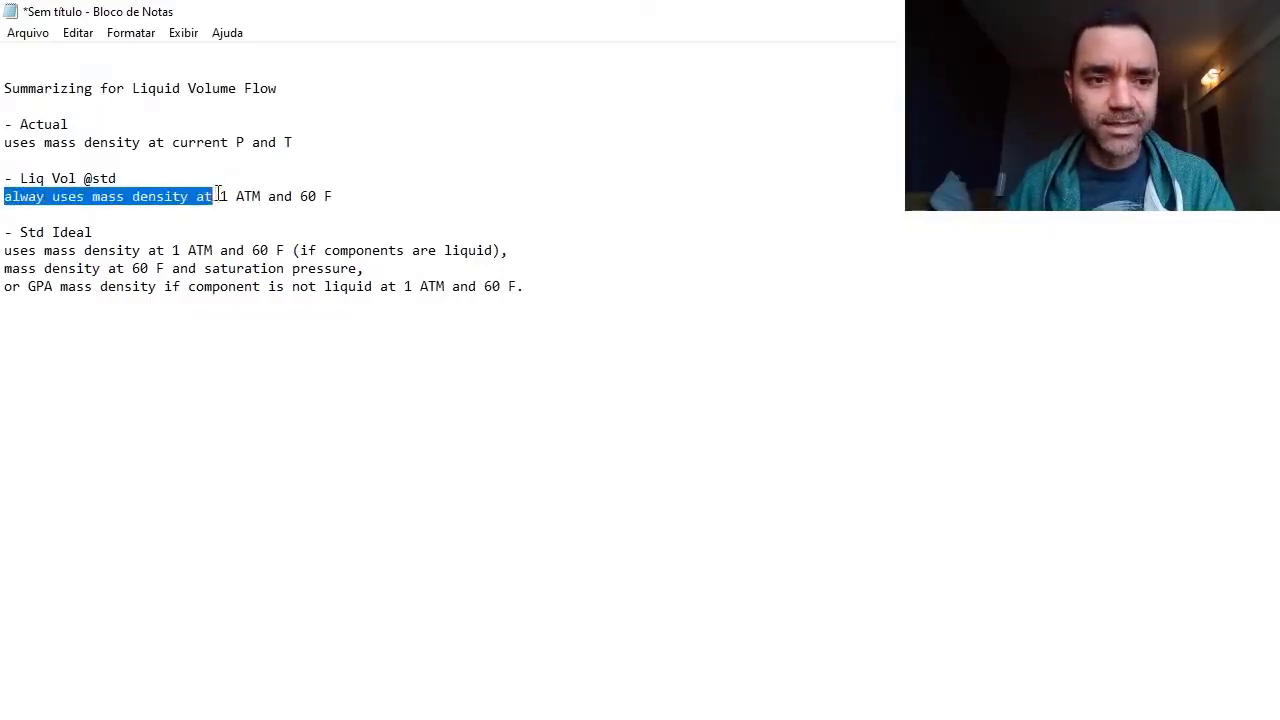
double_click(225, 196)
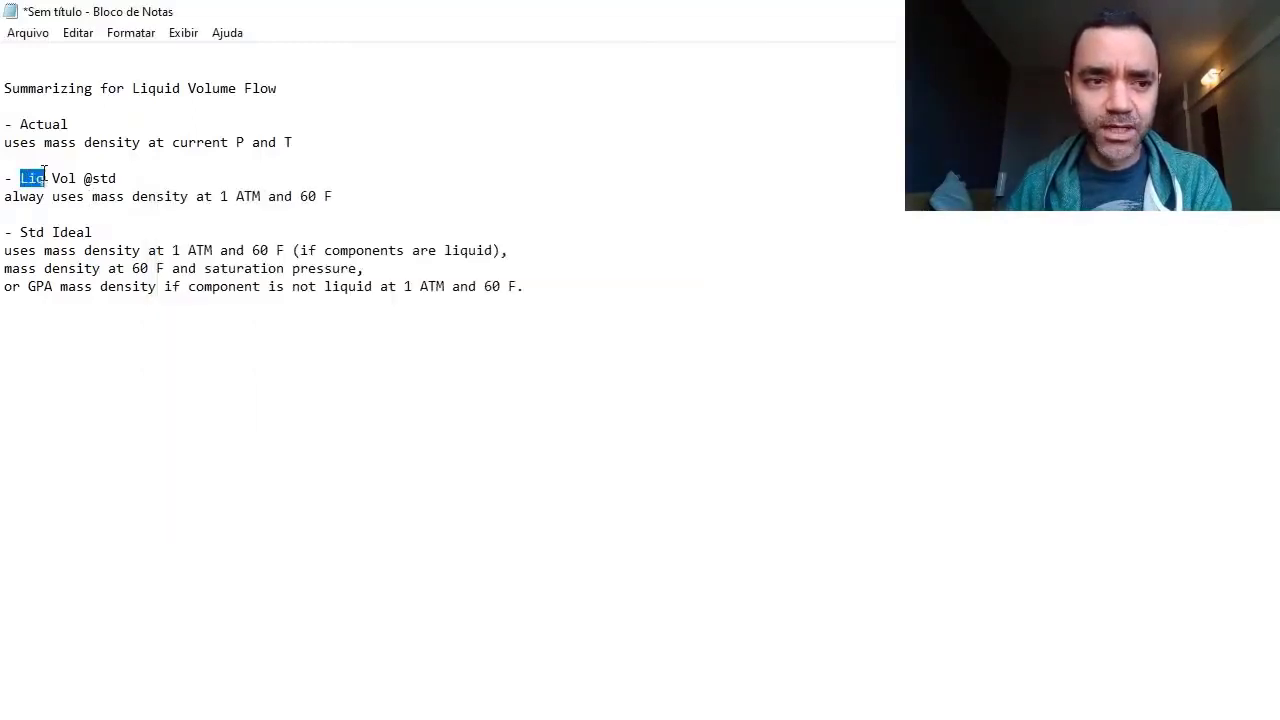
drag(18, 178, 116, 178)
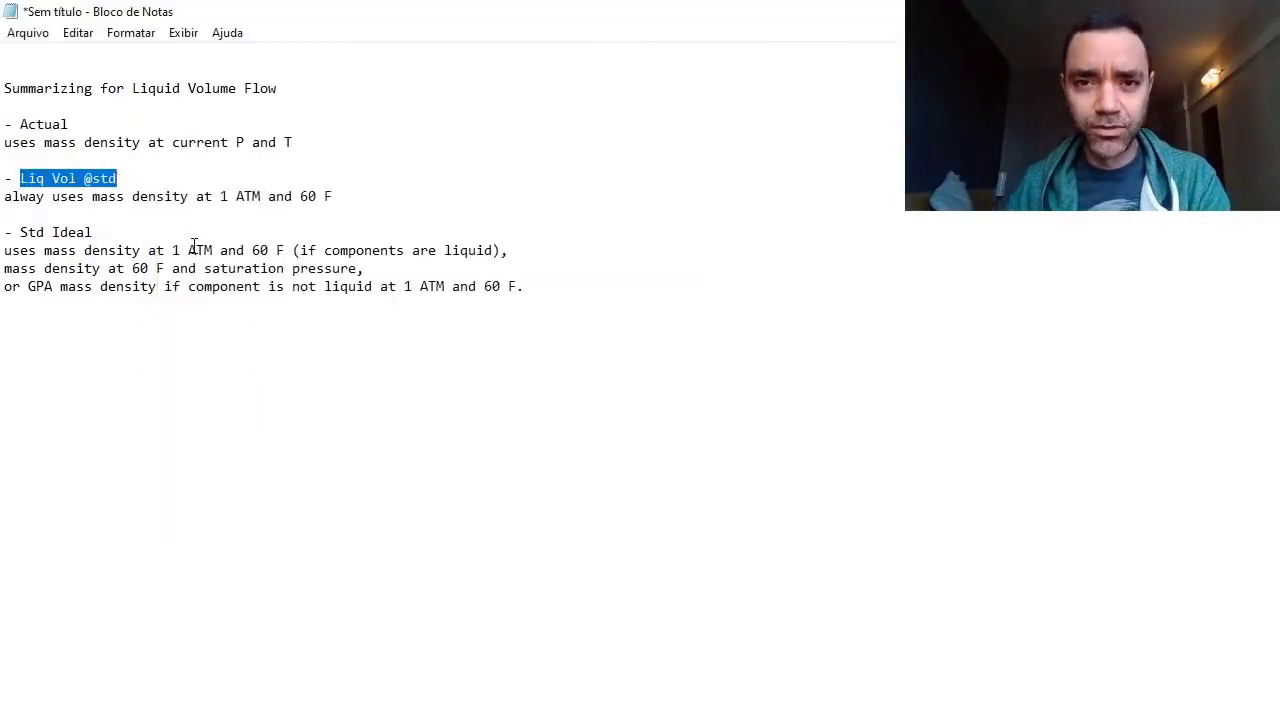
Step: Highlight the Std Ideal definition: 60 F mass density for liquids, GPA density otherwise
click(154, 231)
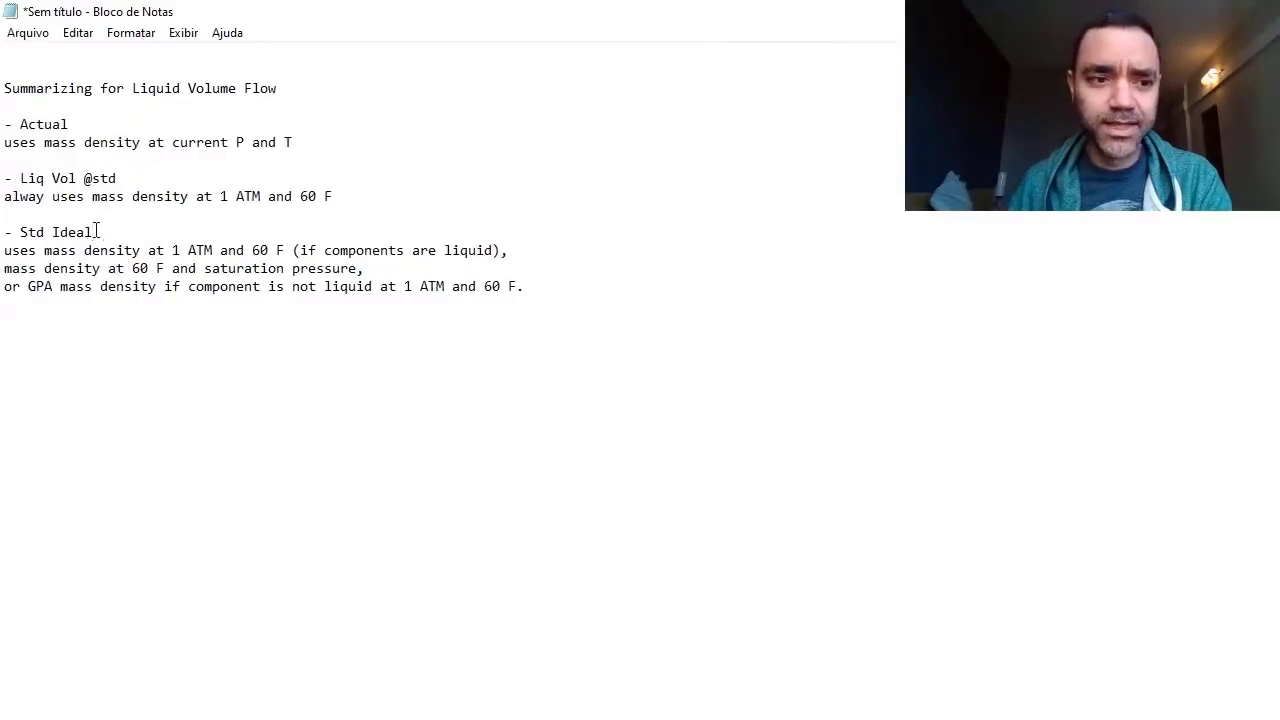
double_click(55, 232)
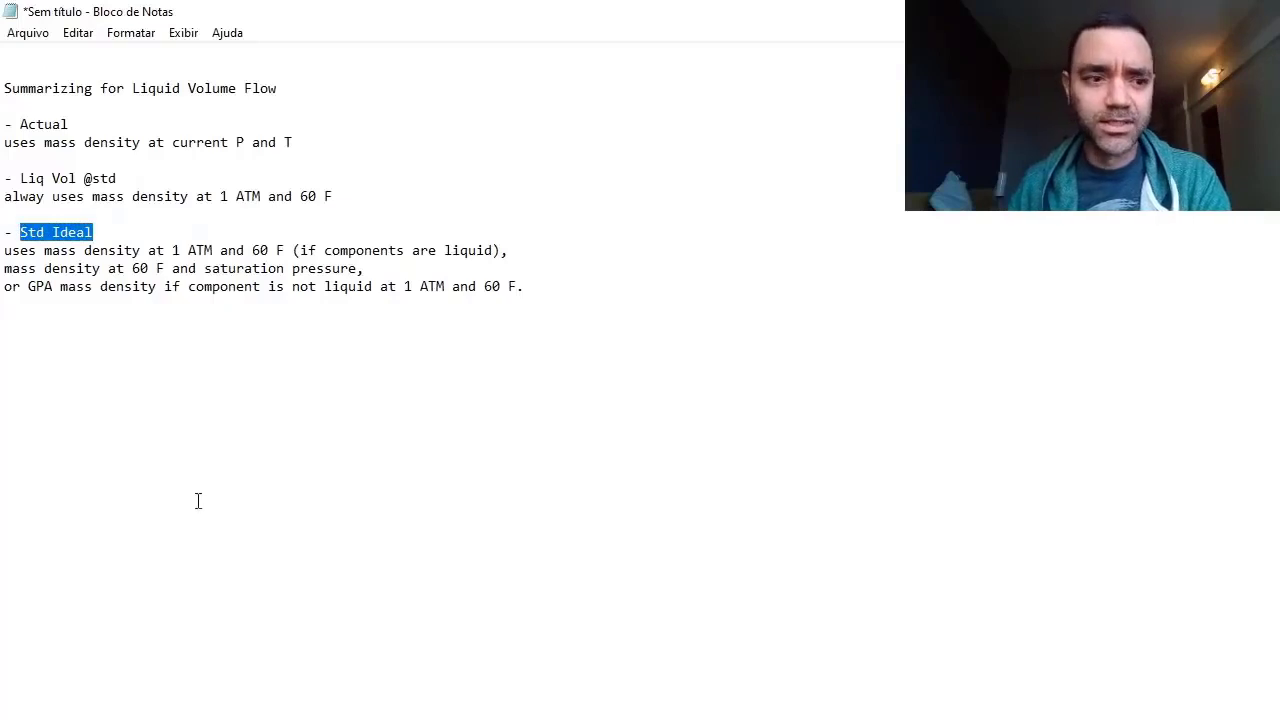
double_click(18, 250)
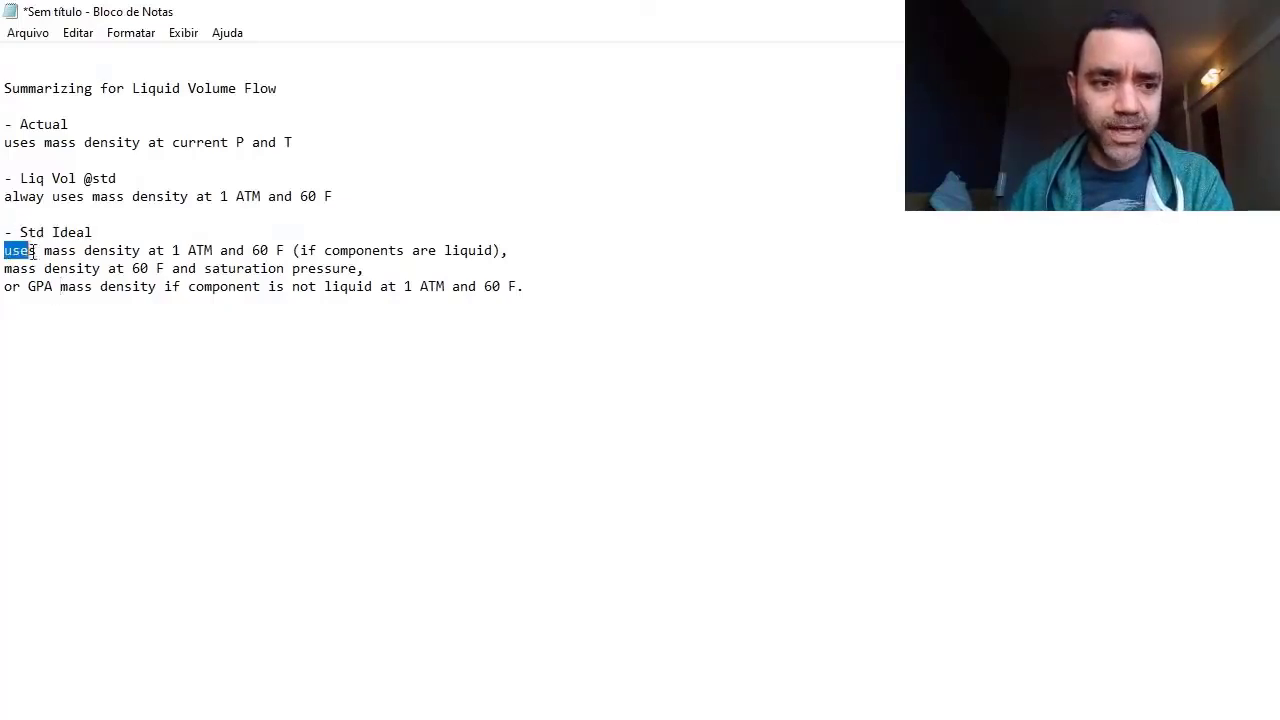
drag(30, 250, 283, 250)
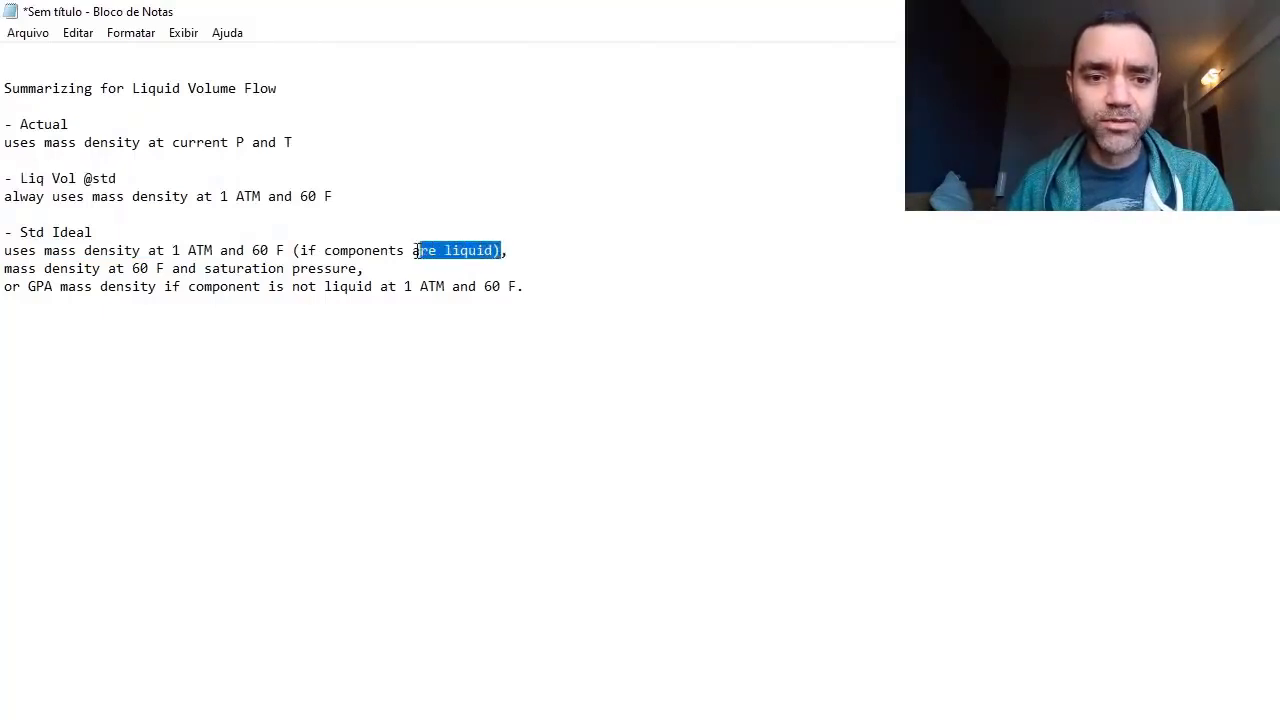
drag(413, 250, 340, 250)
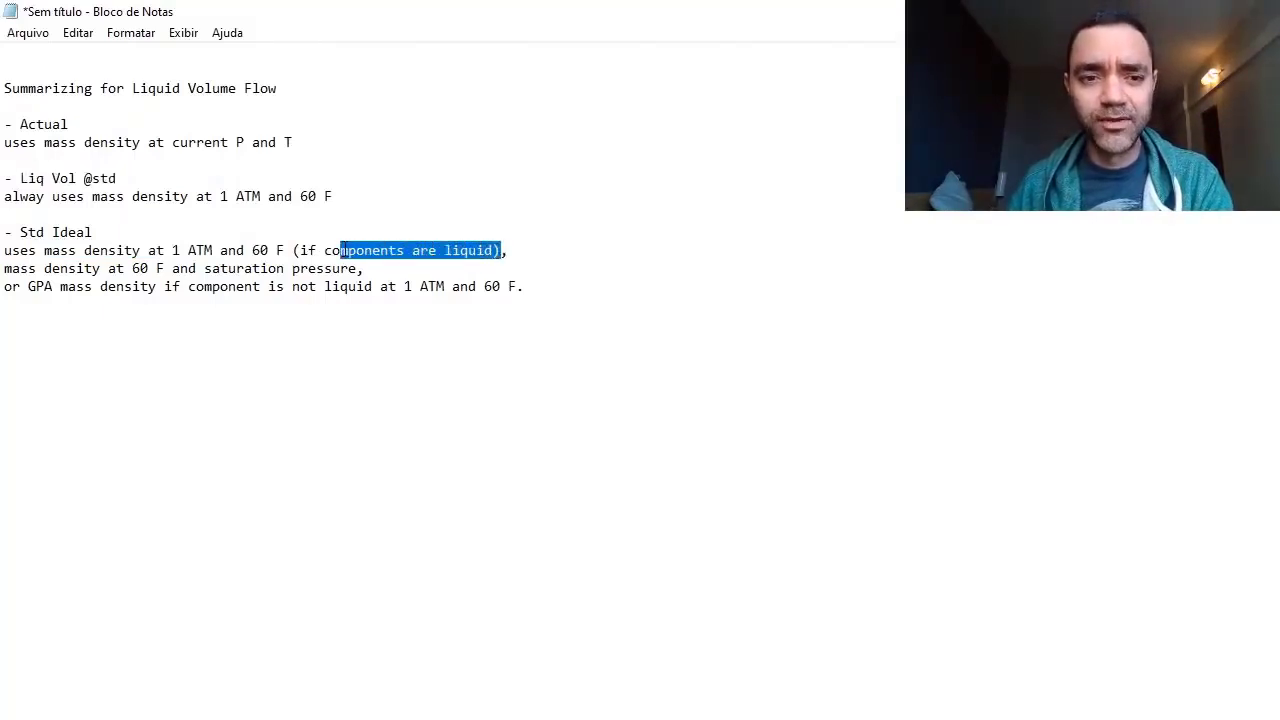
drag(340, 250, 291, 250)
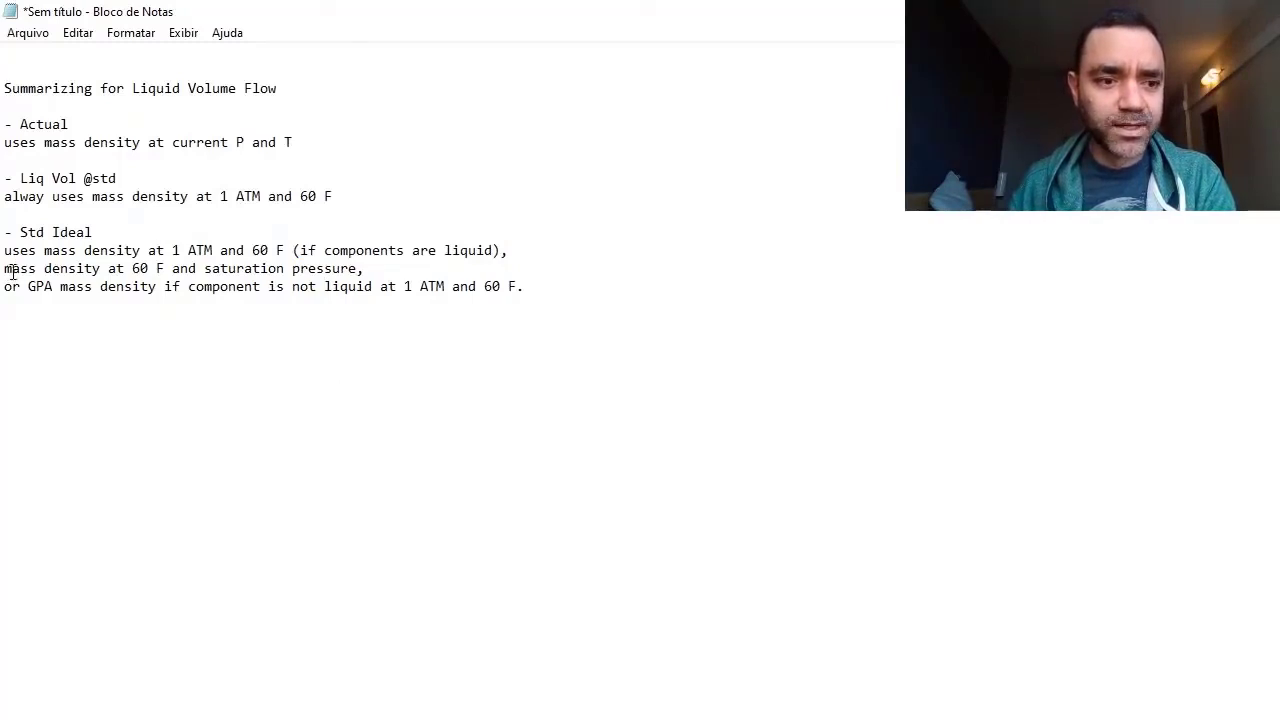
drag(4, 268, 168, 268)
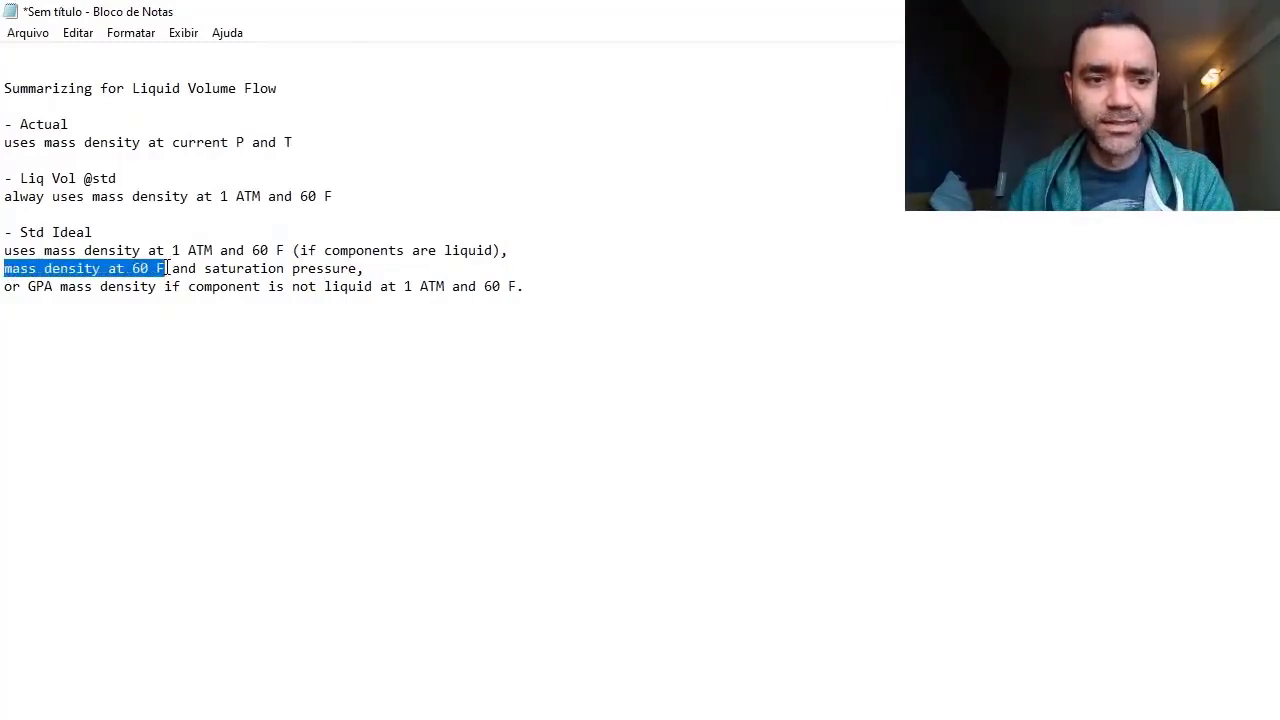
drag(167, 268, 358, 268)
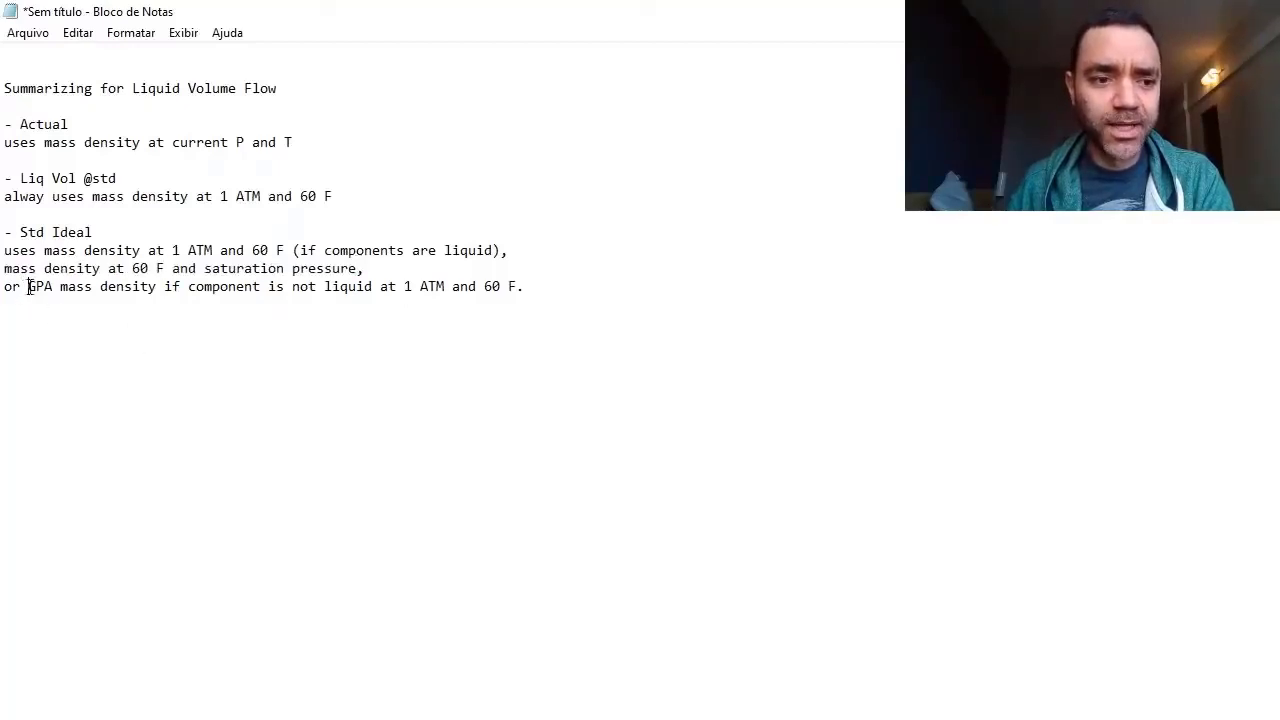
drag(29, 286, 268, 286)
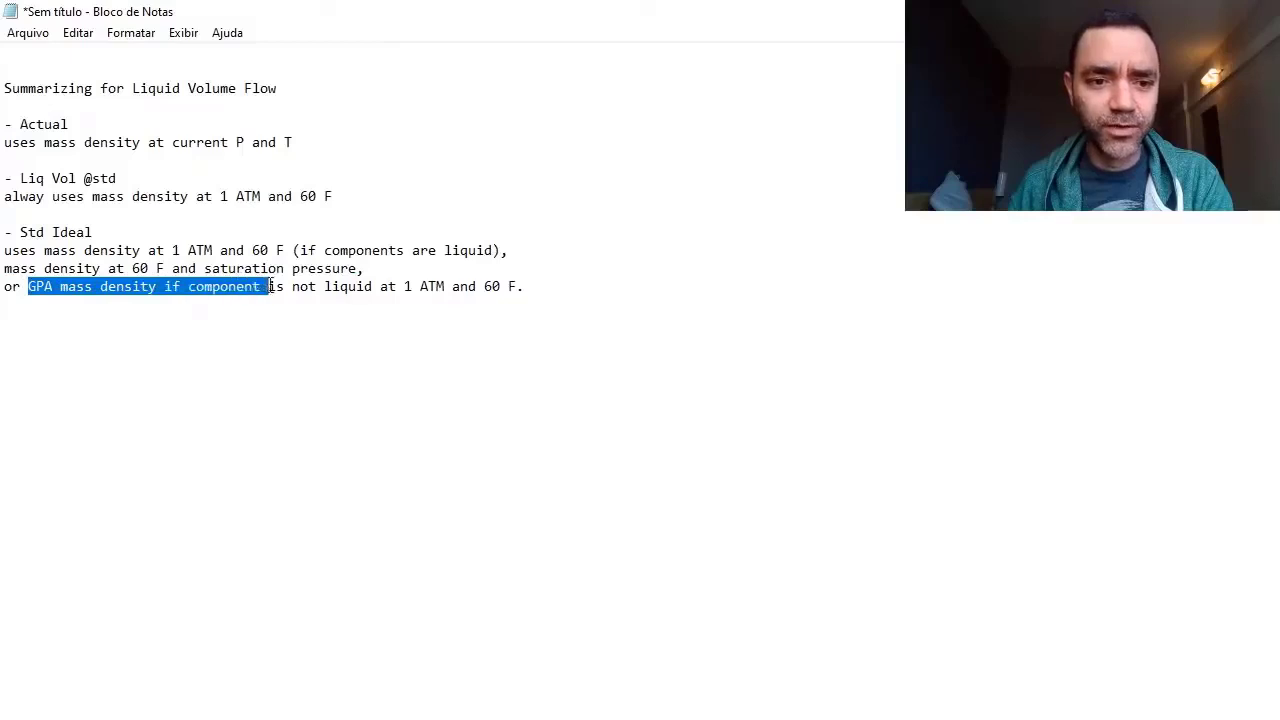
drag(268, 286, 418, 286)
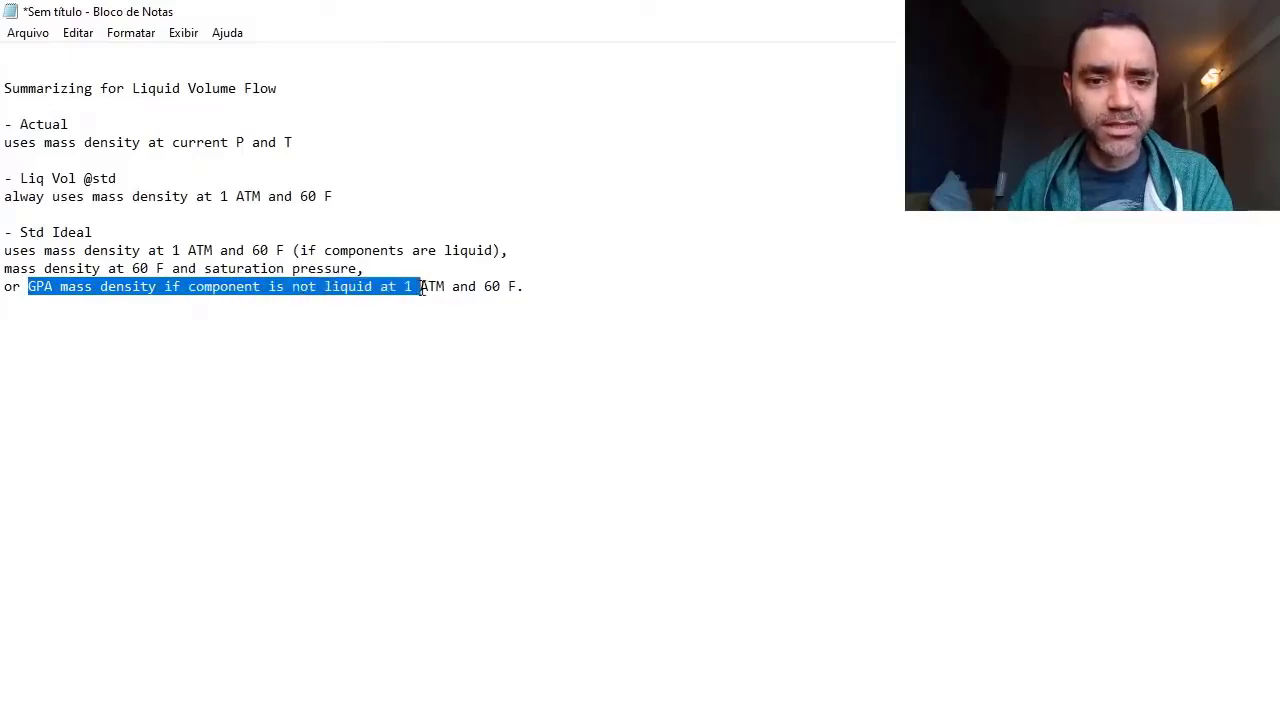
click(520, 286)
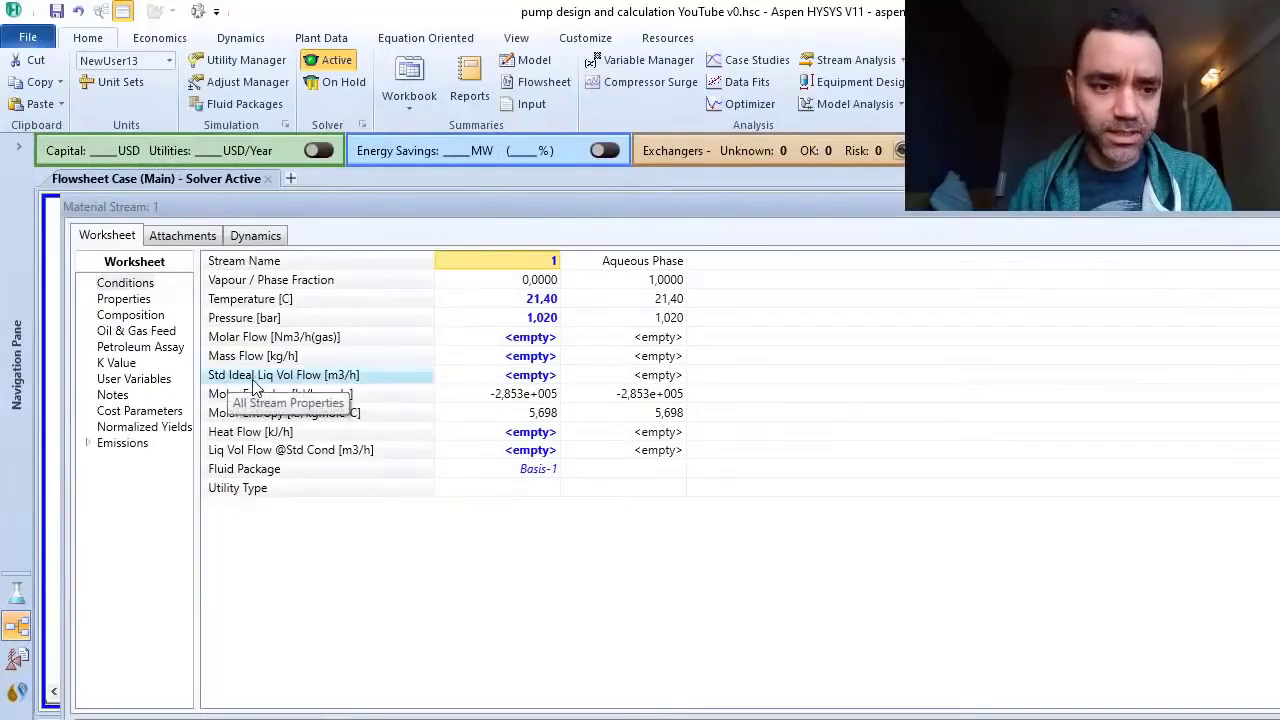
Step: Enter 189.2 as stream 1's standard ideal liquid volume flow, then delete that specification
click(497, 374)
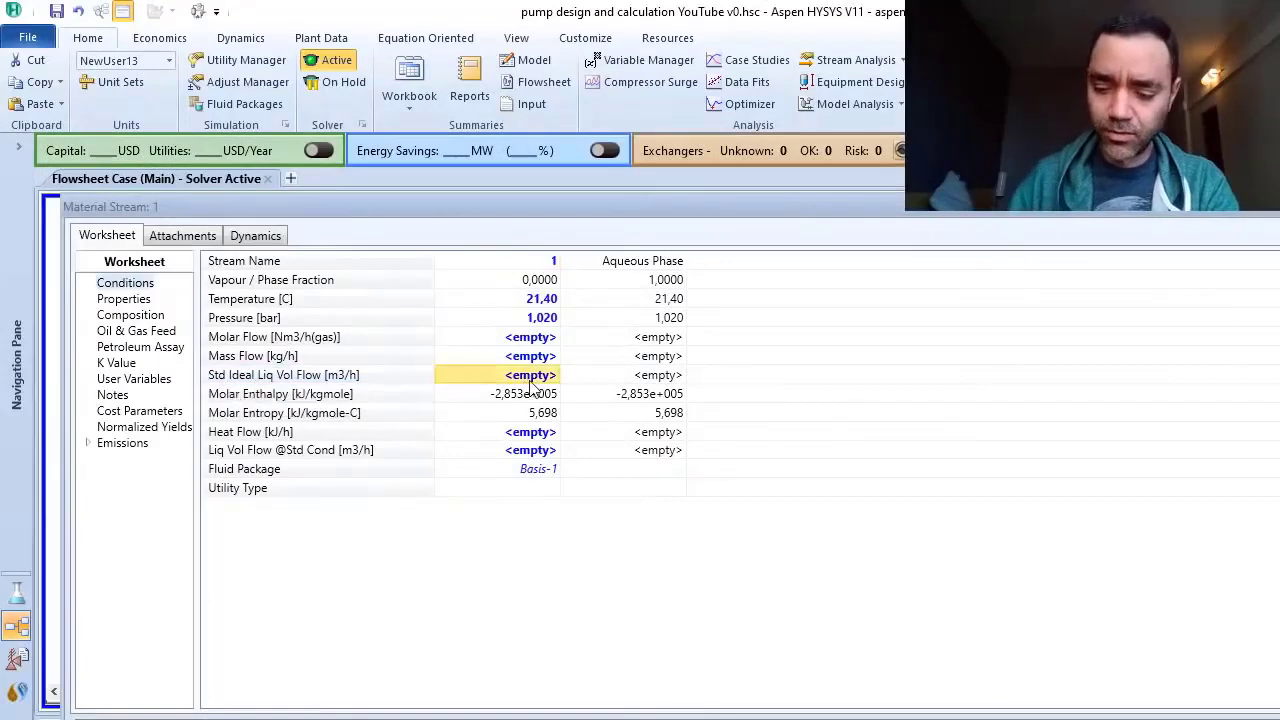
text(189.2)
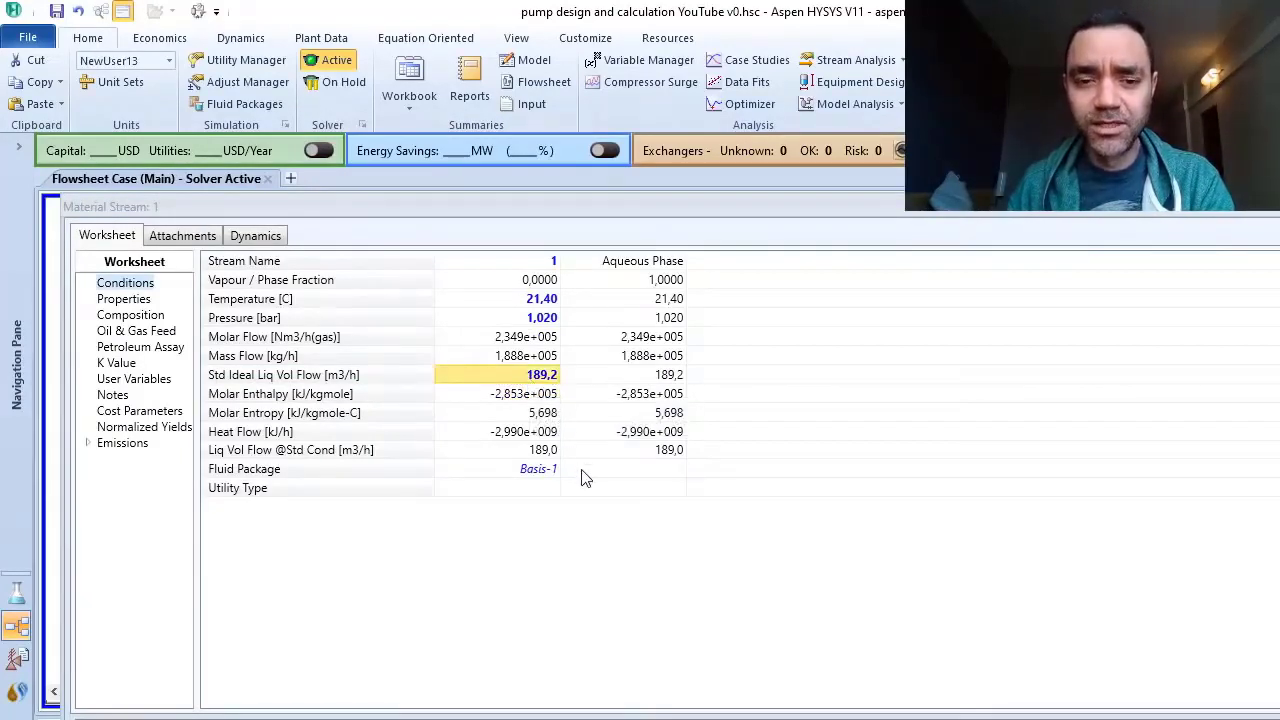
mouse_move(497, 384)
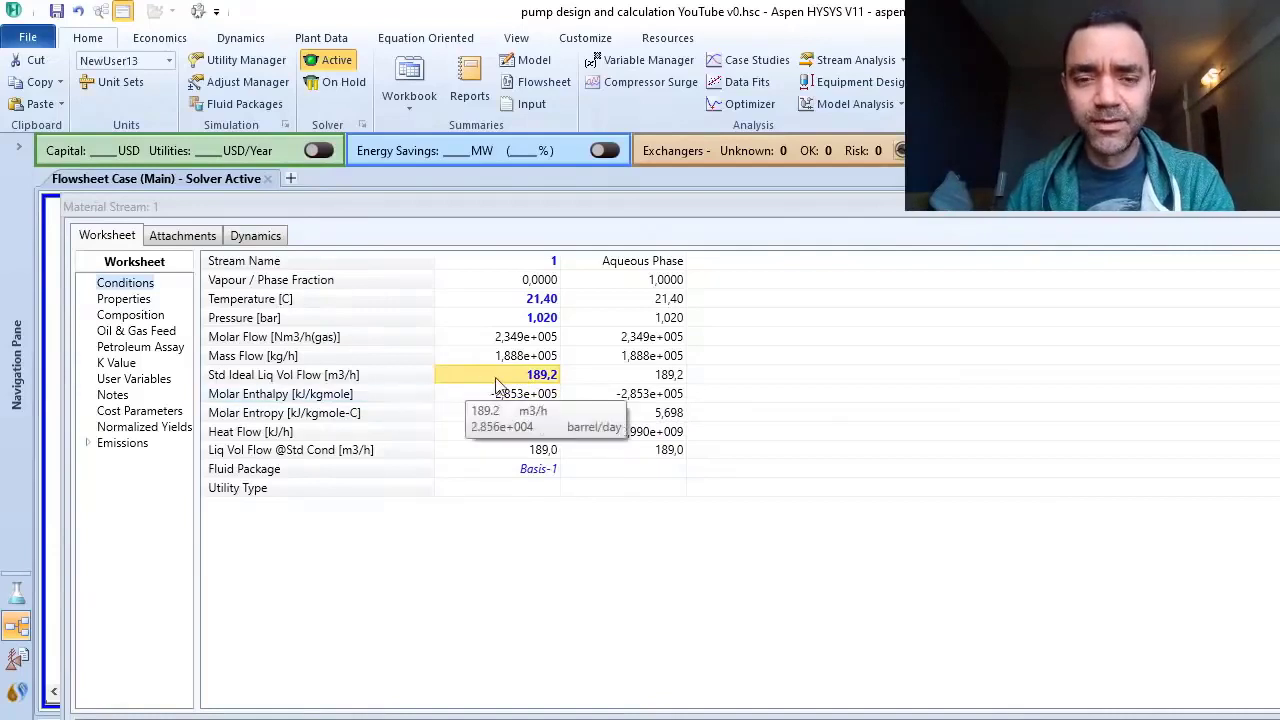
mouse_move(510, 380)
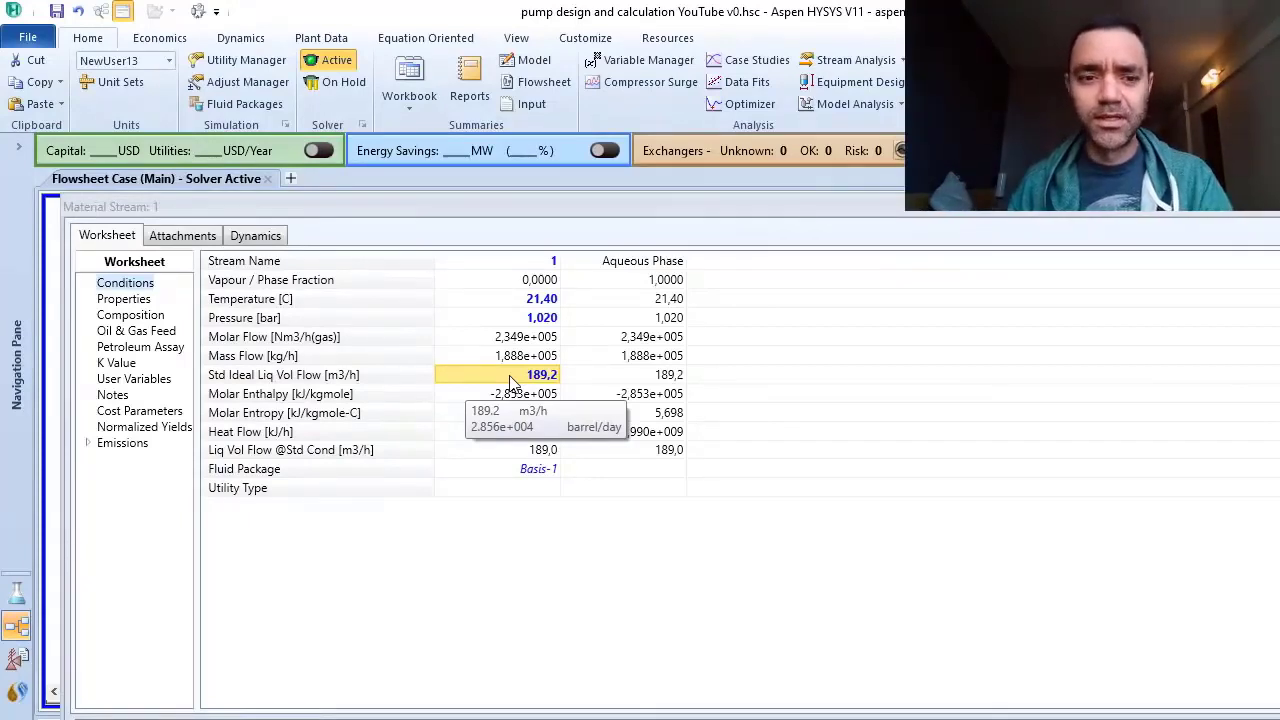
mouse_move(570, 472)
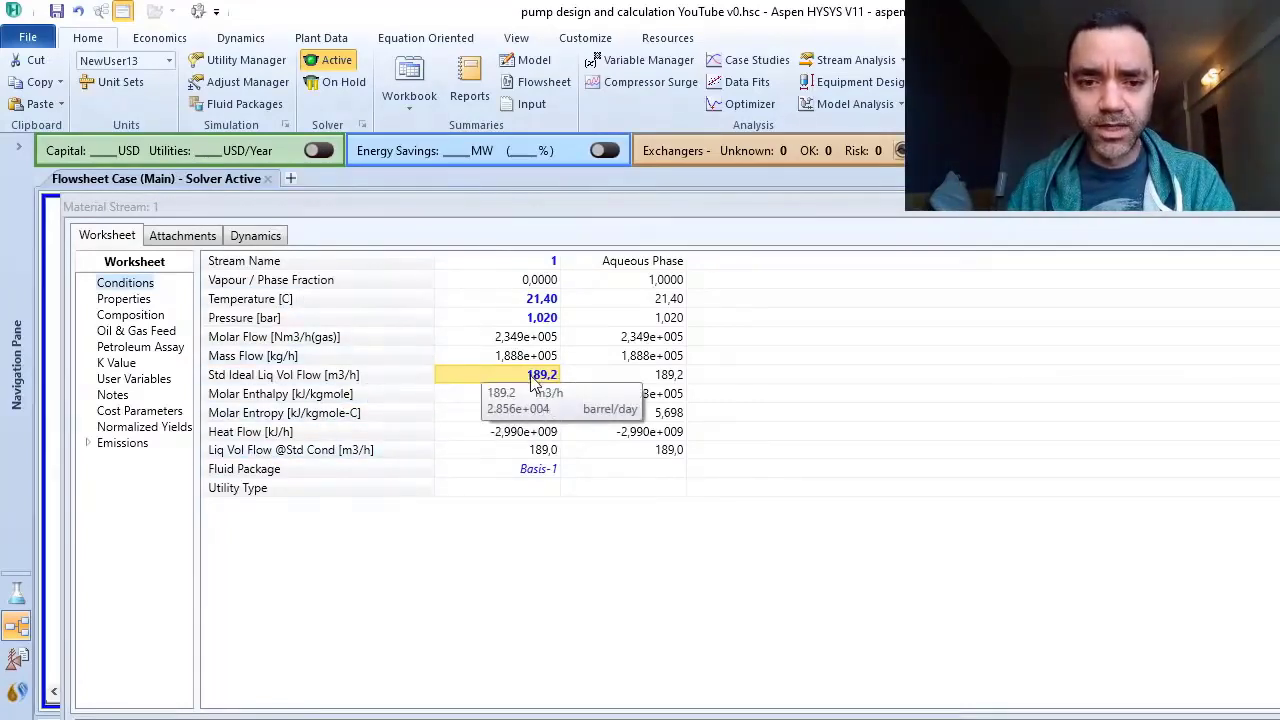
click(542, 374)
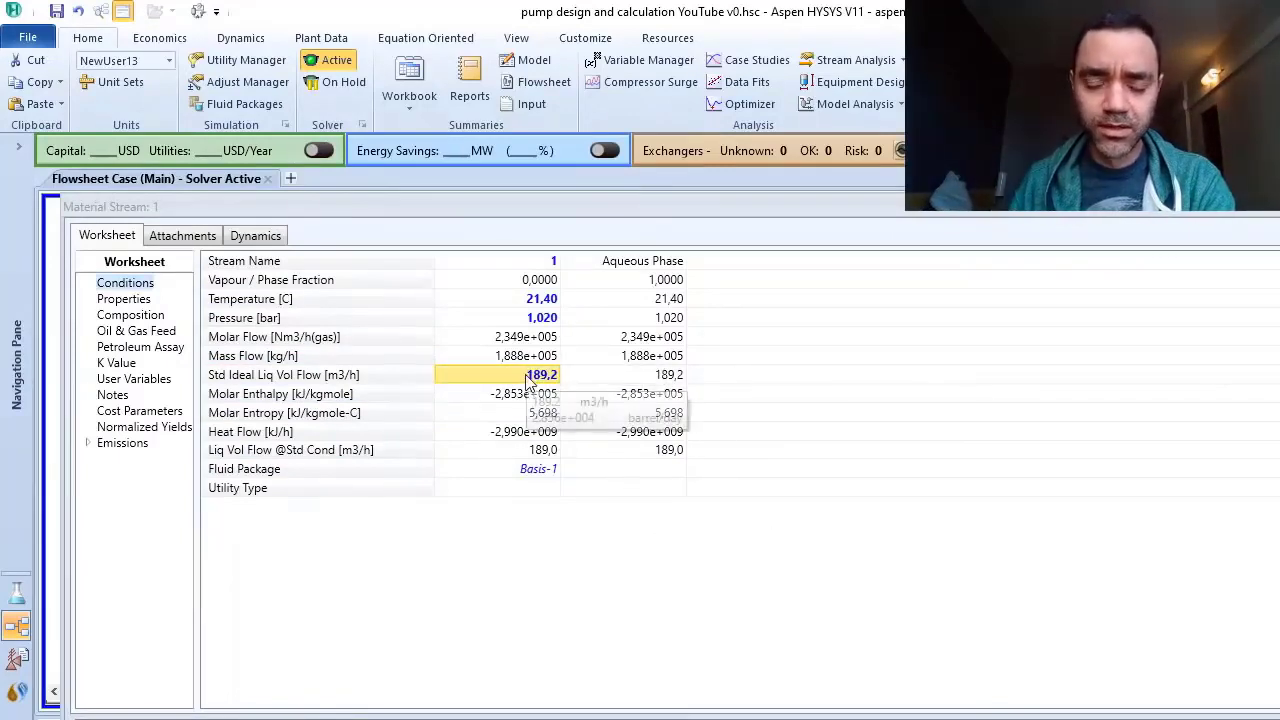
click(540, 374)
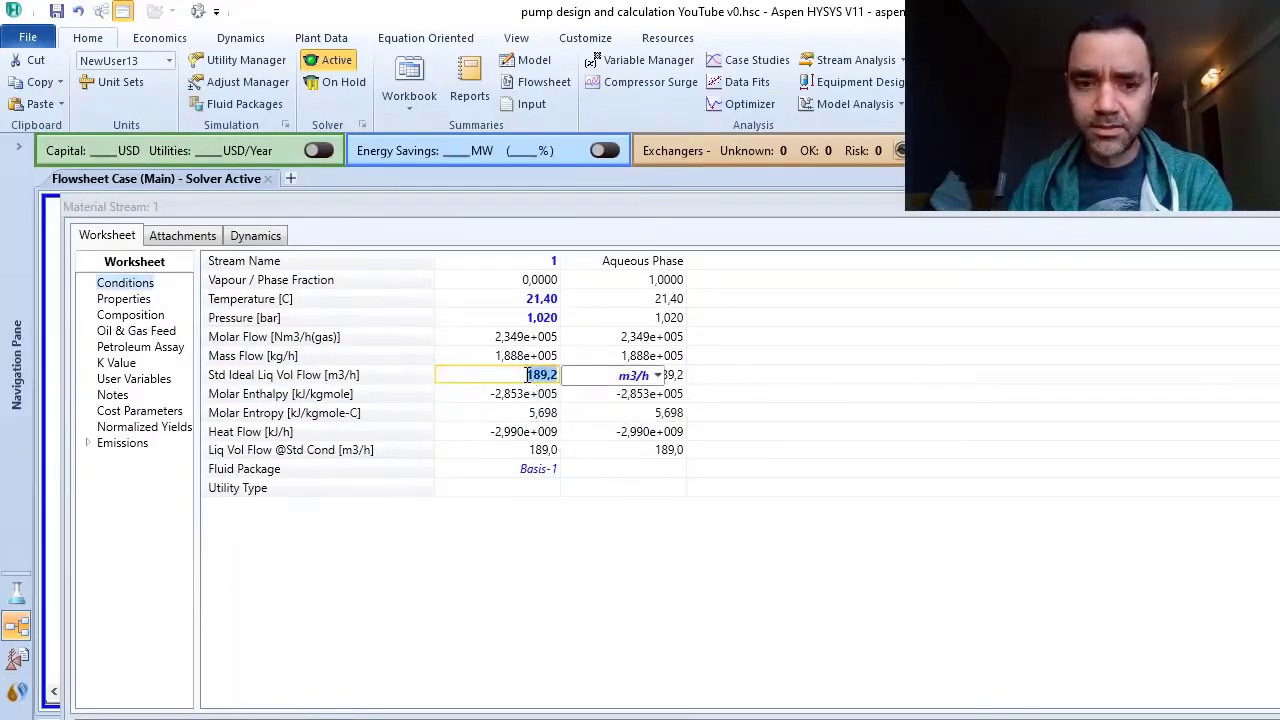
key(Delete)
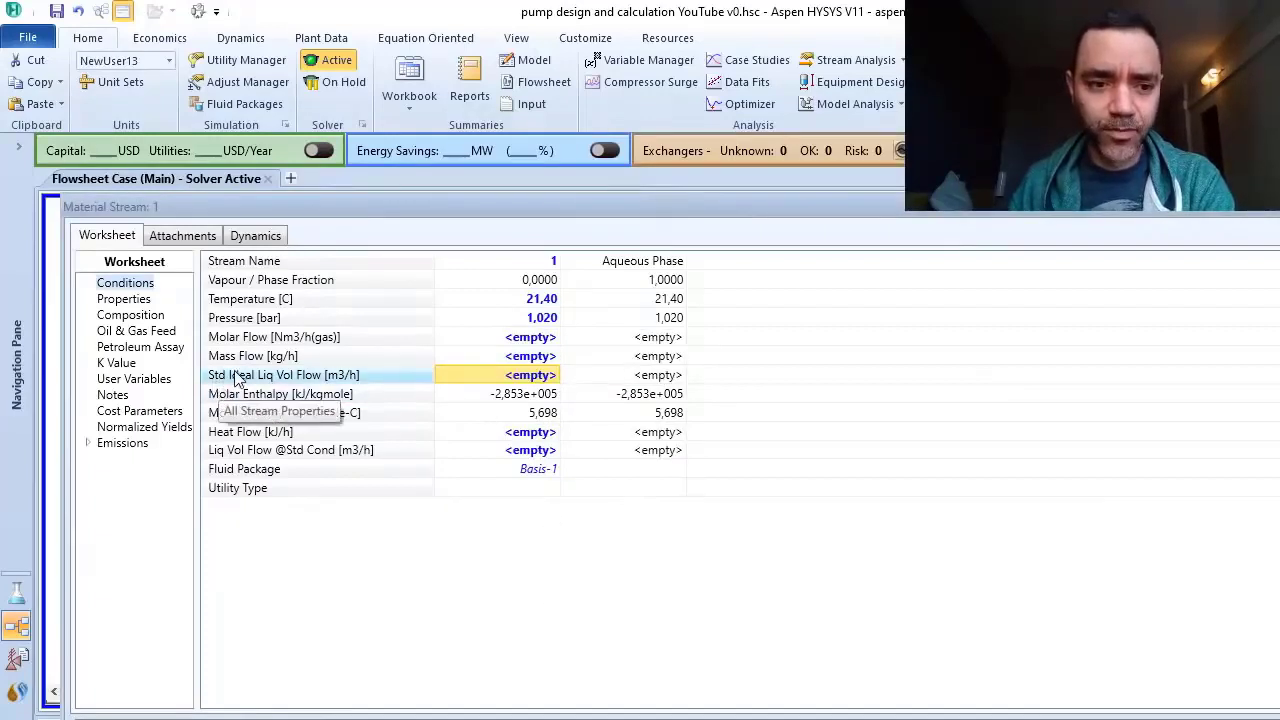
mouse_move(530, 374)
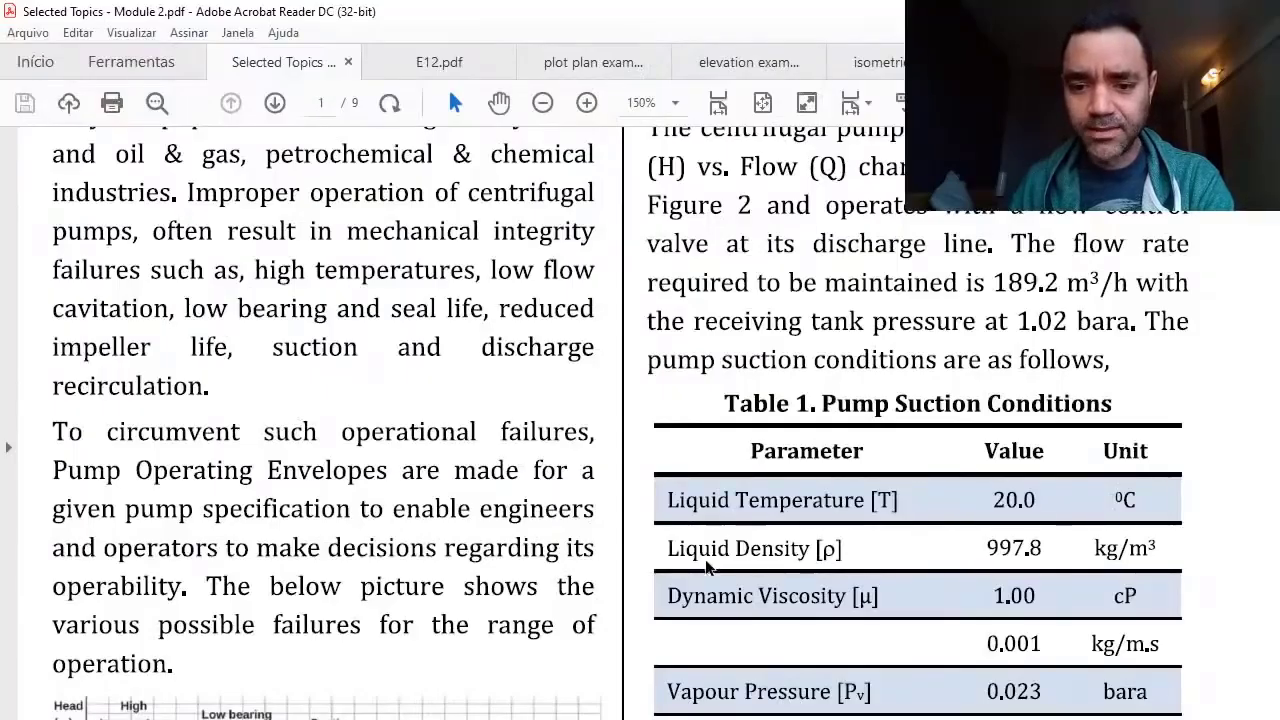
mouse_move(1067, 553)
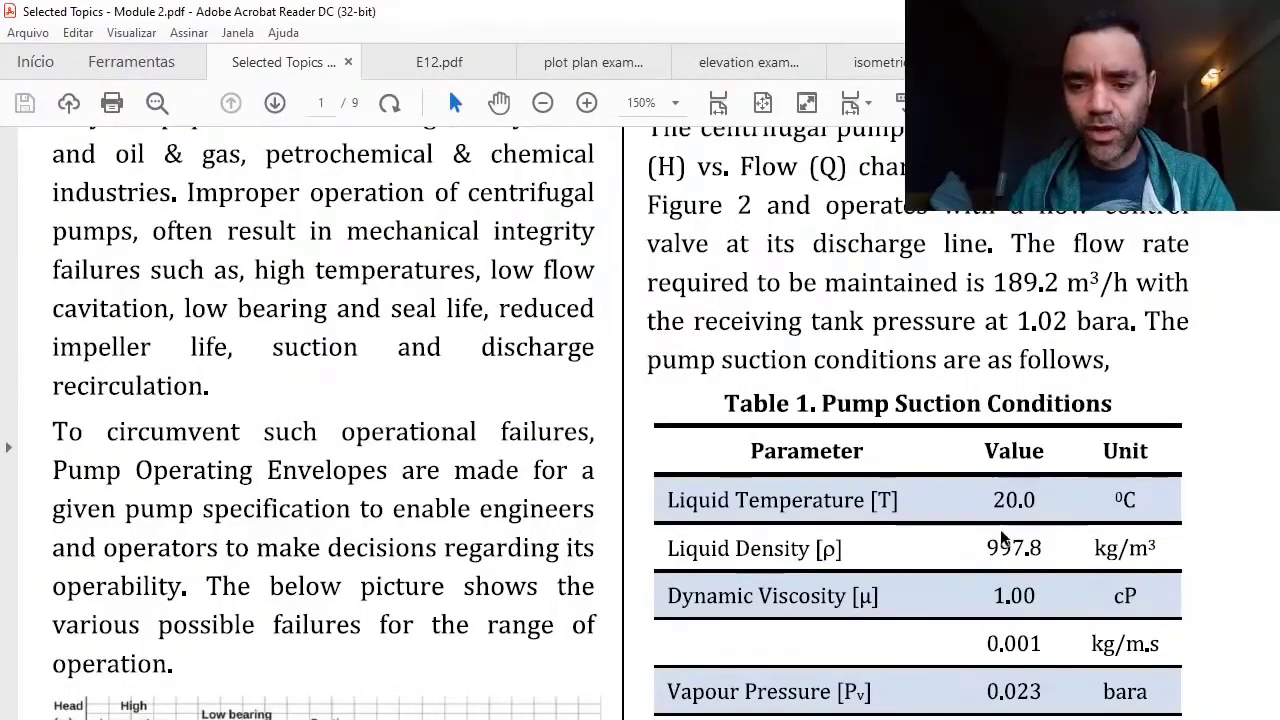
mouse_move(1045, 548)
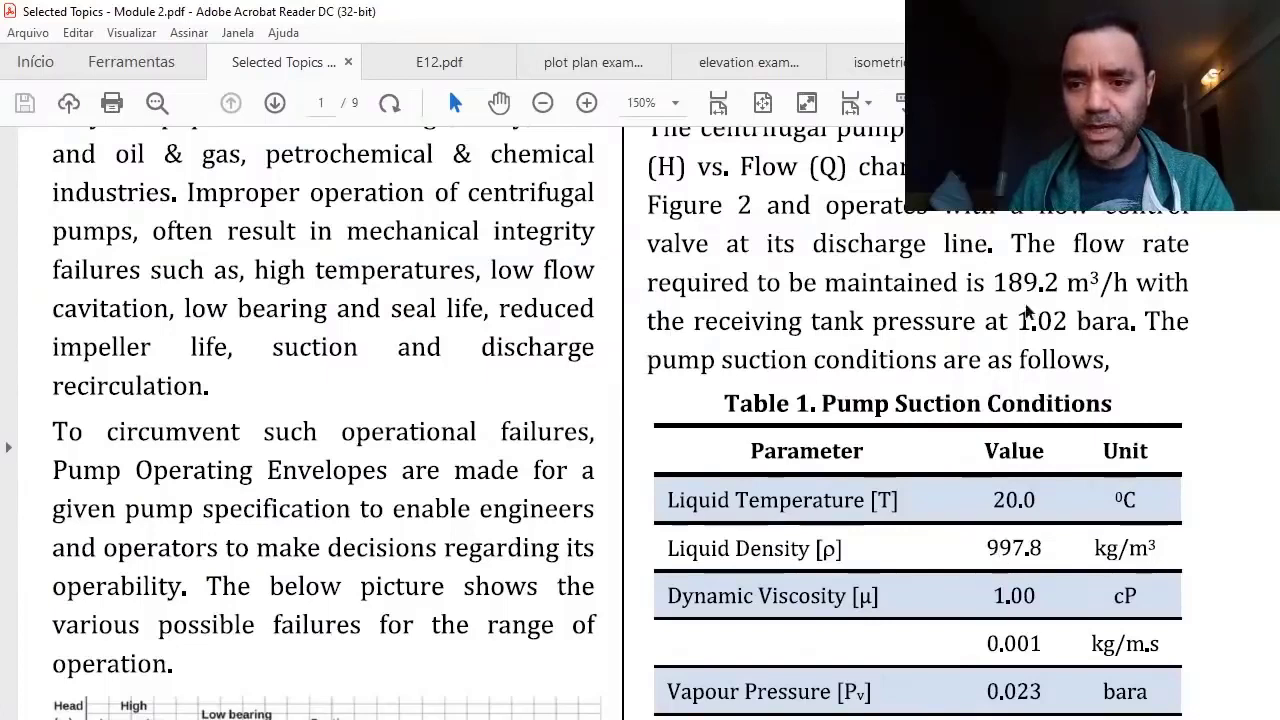
mouse_move(995, 255)
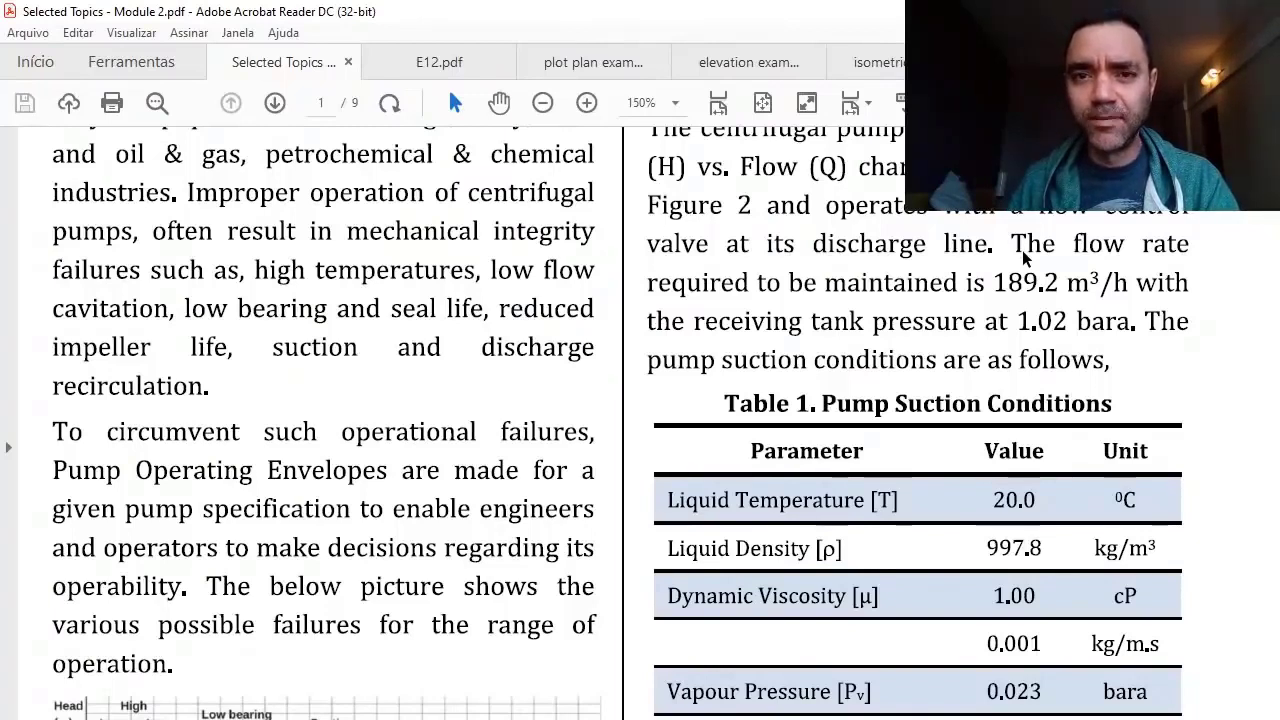
mouse_move(1000, 278)
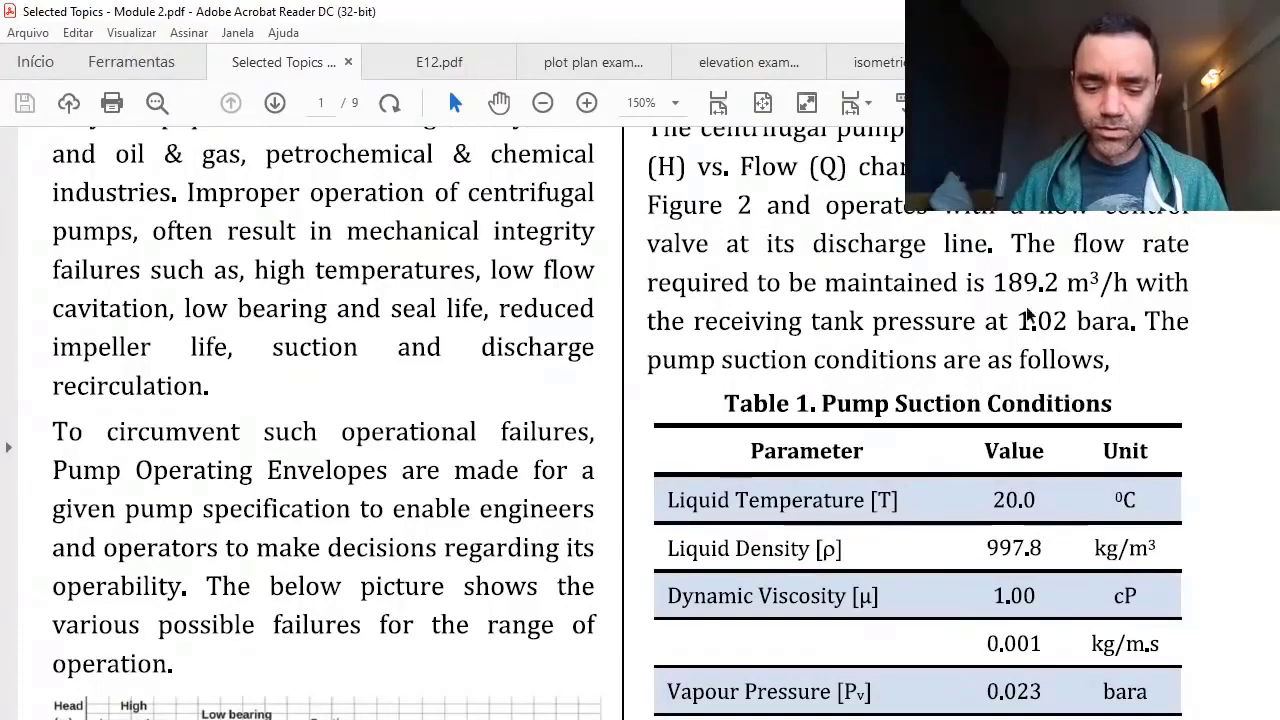
mouse_move(1035, 303)
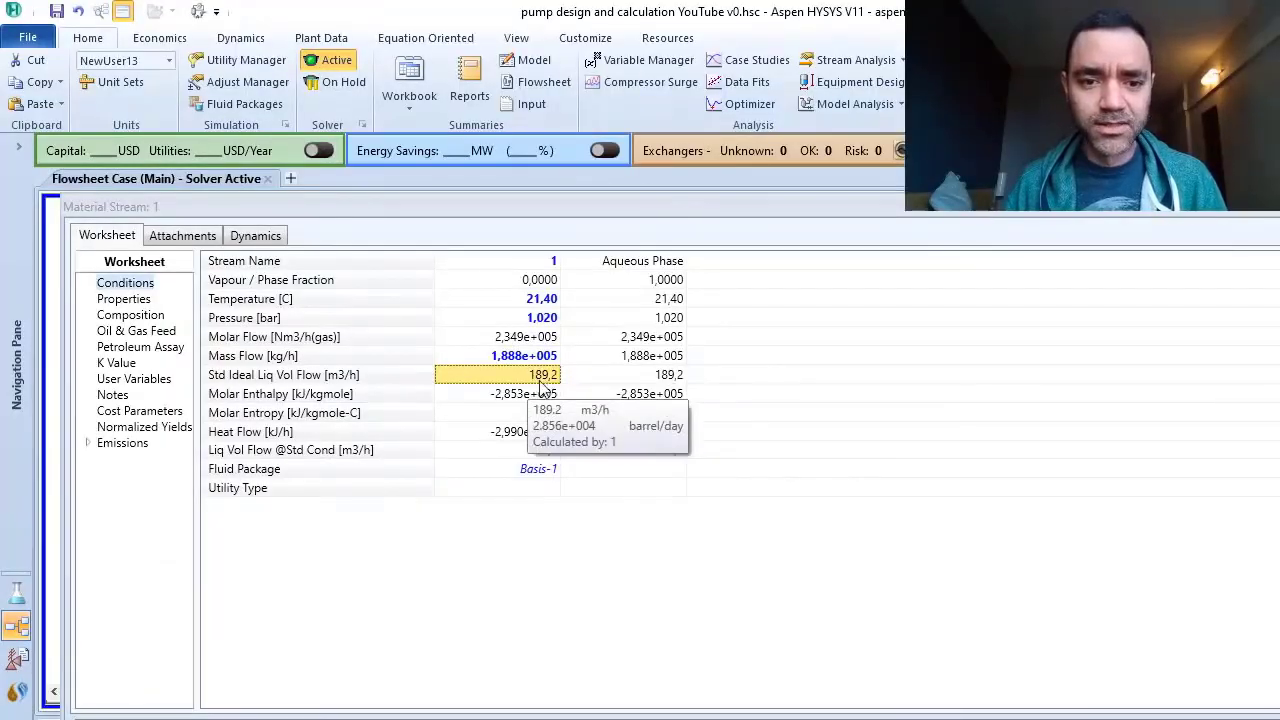
mouse_move(398, 400)
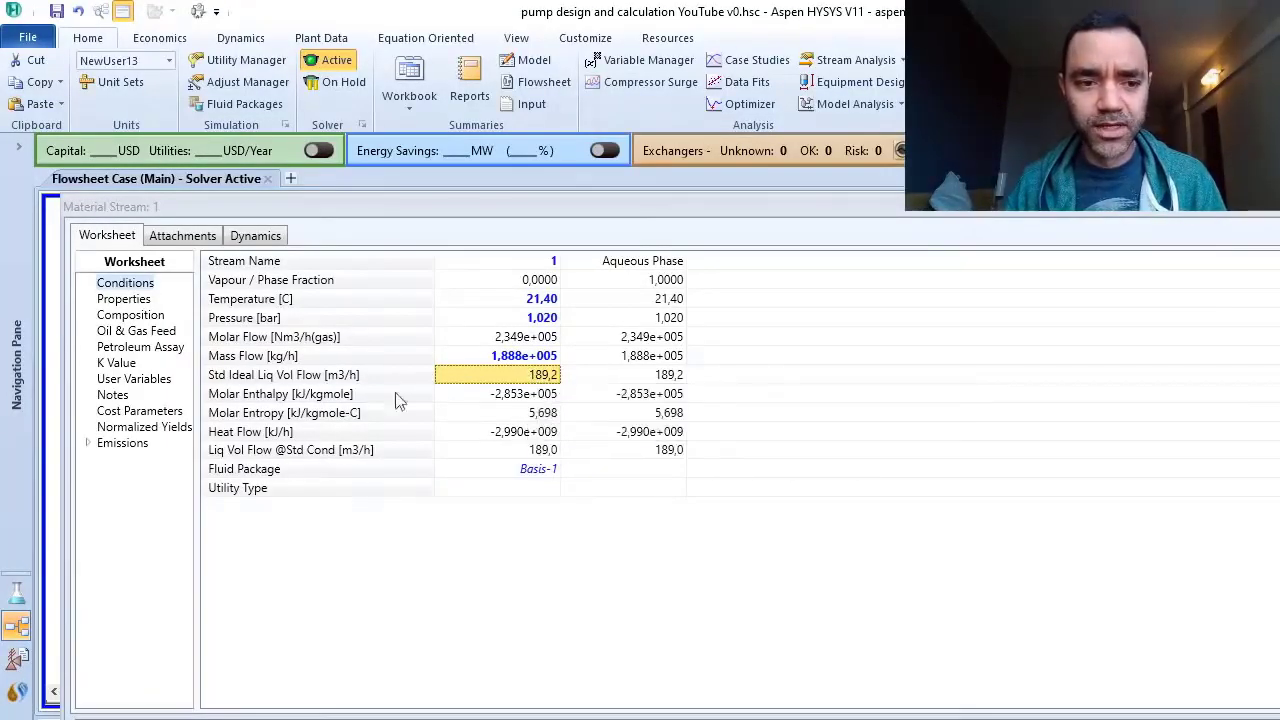
mouse_move(530, 375)
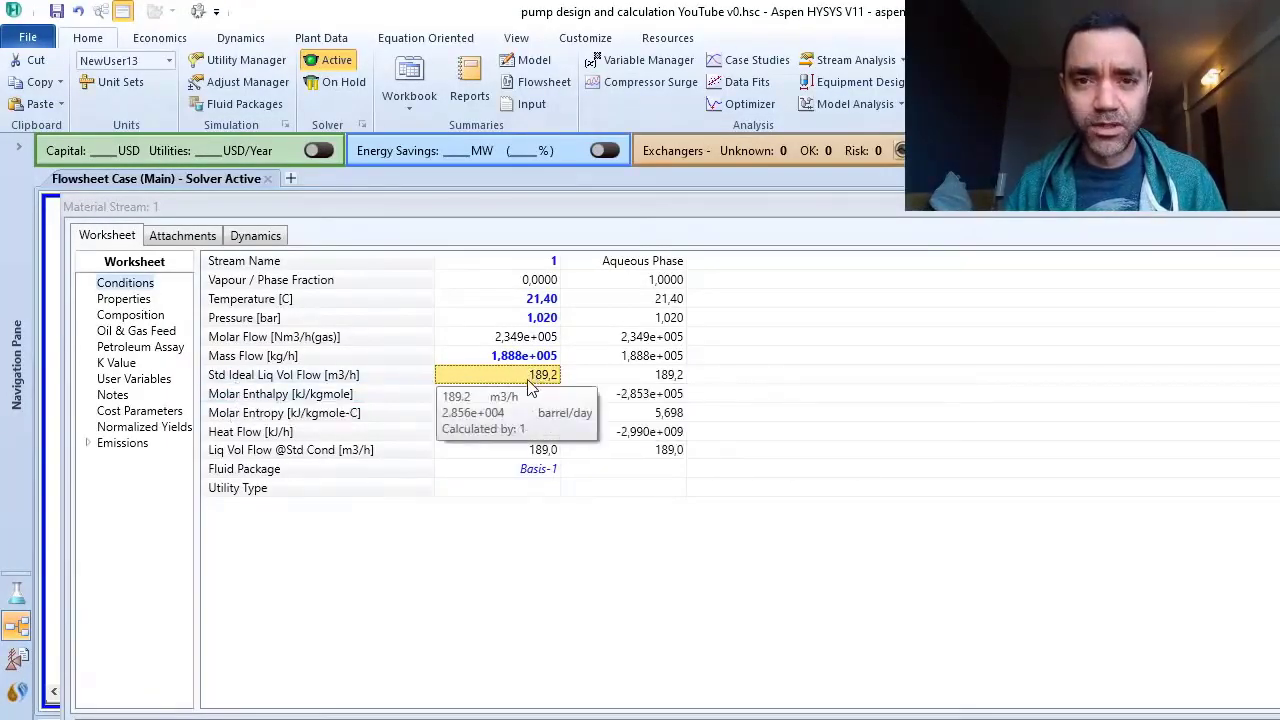